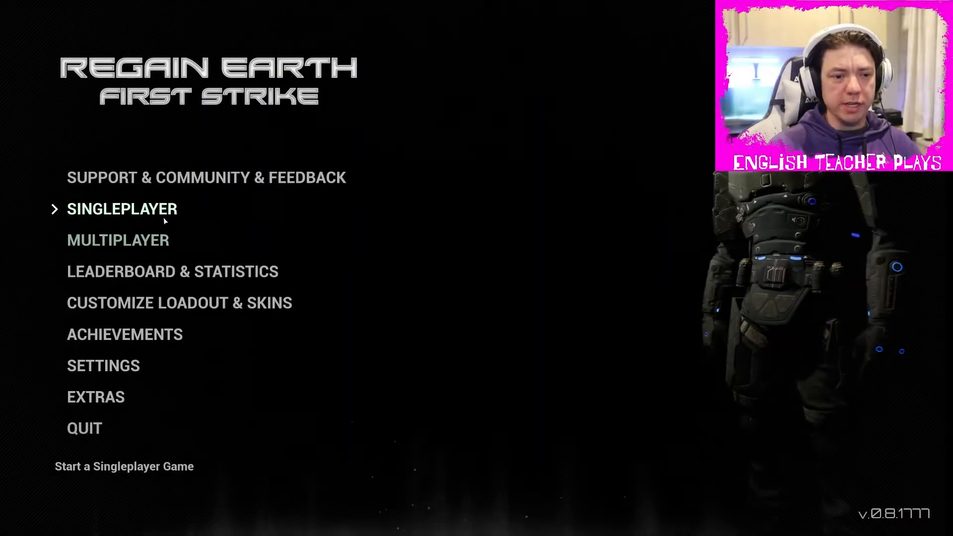
# Enter singleplayer setup, check the default grenade loadout, and return to the match setup
pyautogui.click(121, 208)
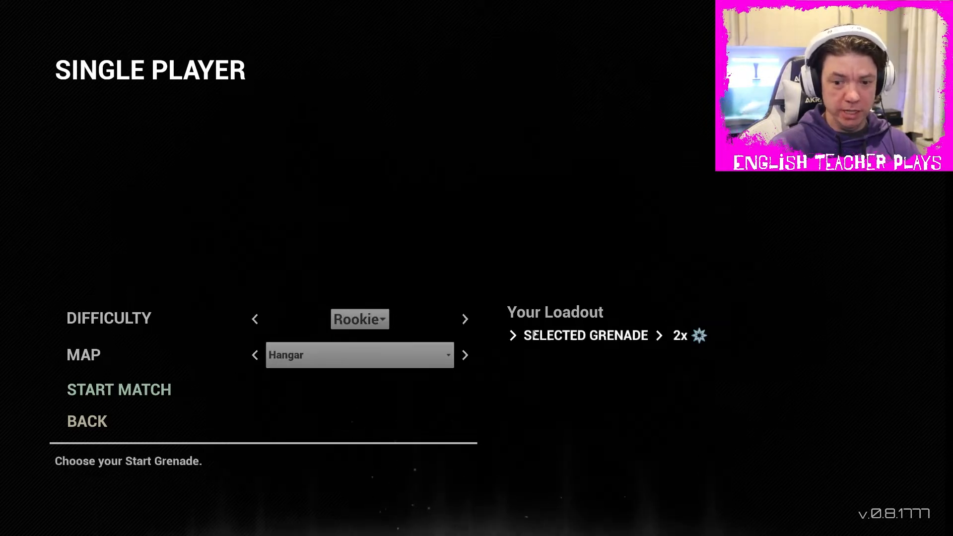
pyautogui.click(585, 334)
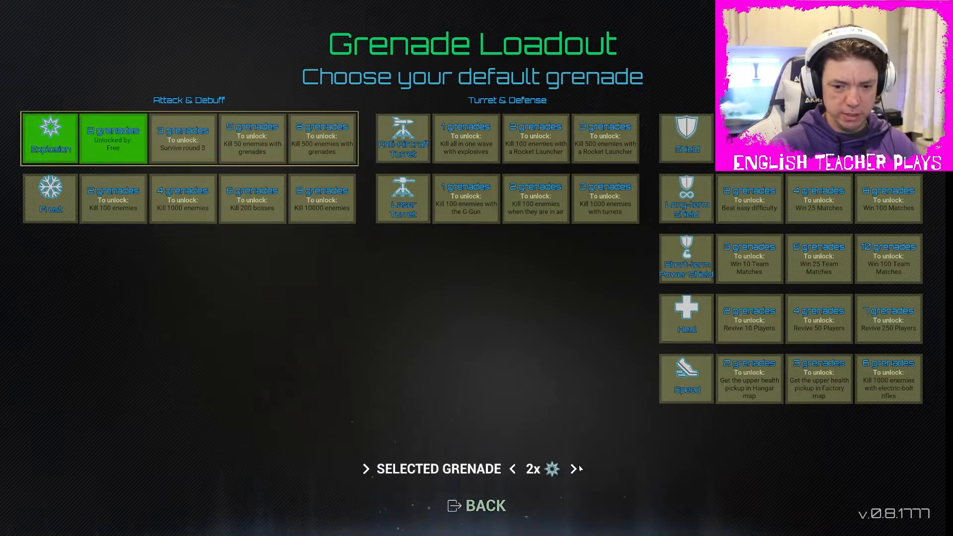
pyautogui.click(476, 505)
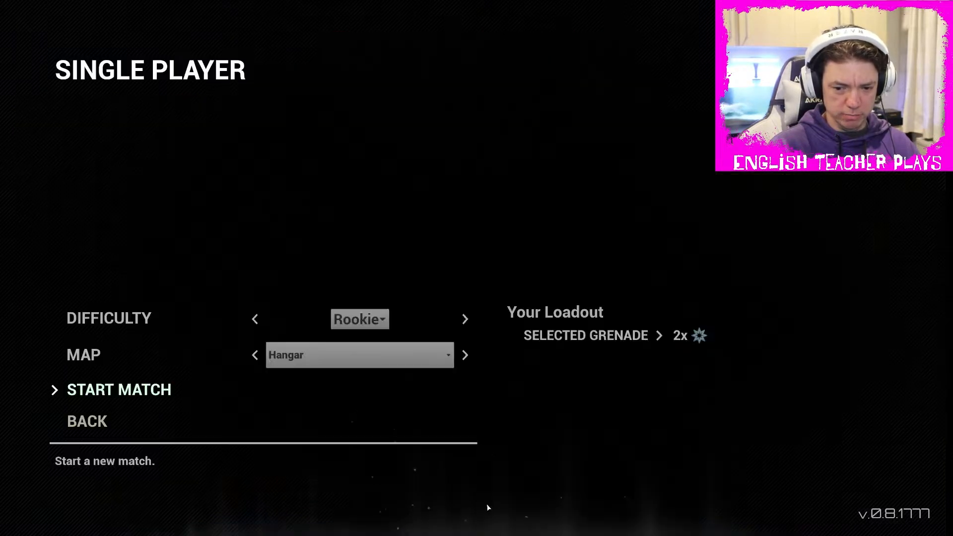
# Start the Rookie Hangar match and pause it with Esc
pyautogui.click(118, 389)
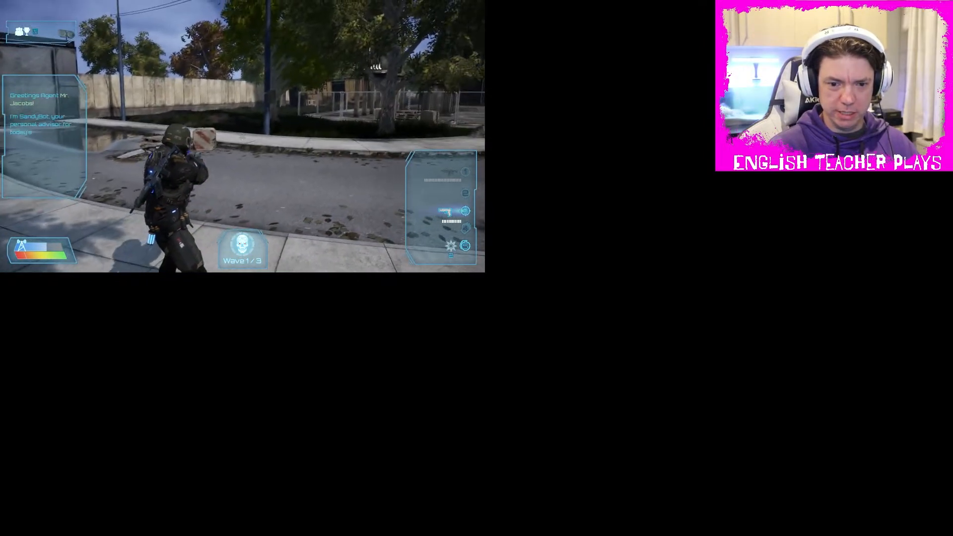
pyautogui.press('Escape')
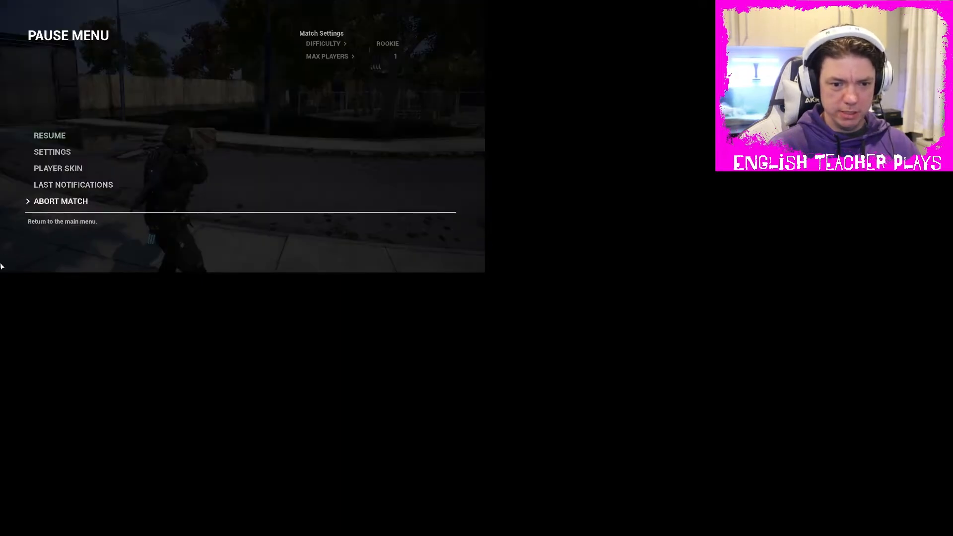
pyautogui.click(50, 135)
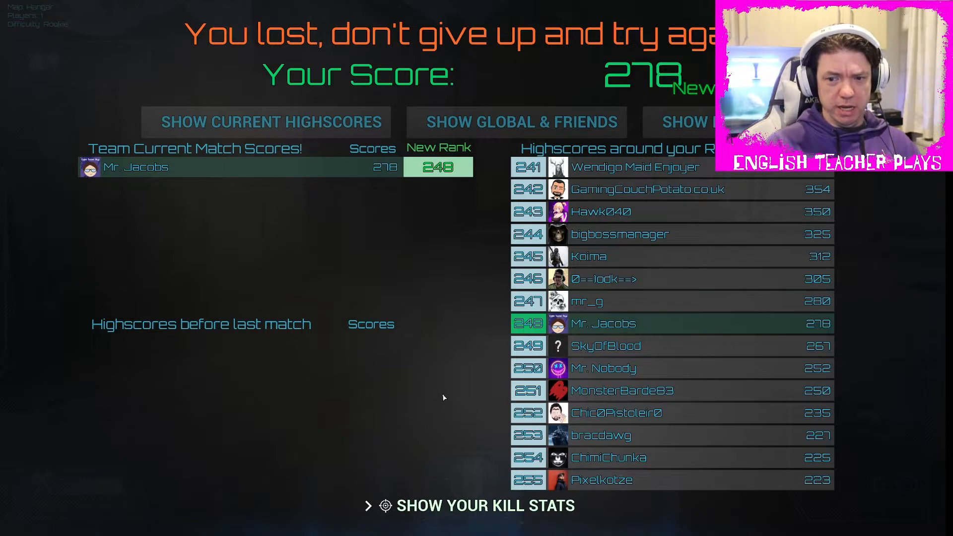
pyautogui.moveTo(408, 474)
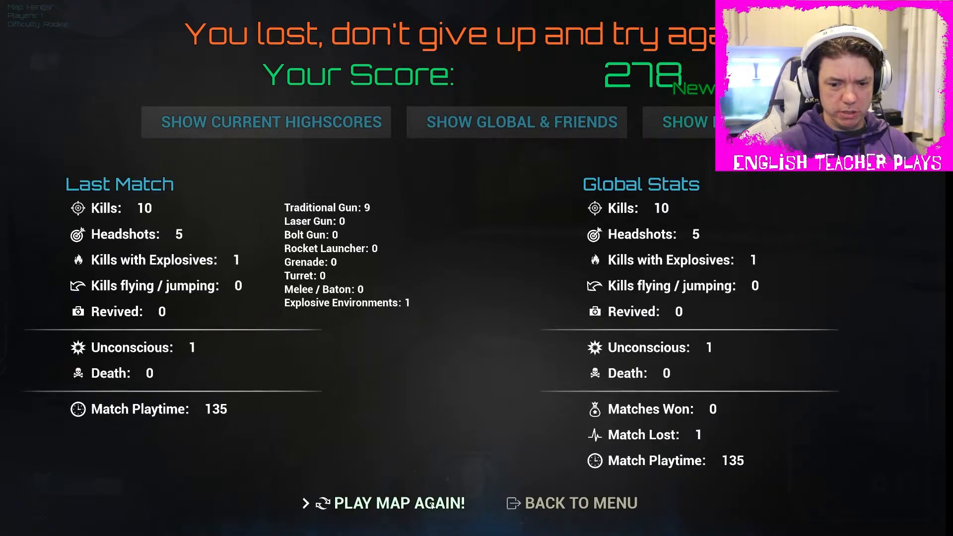
# Restart the same Hangar map from the results screen
pyautogui.click(400, 502)
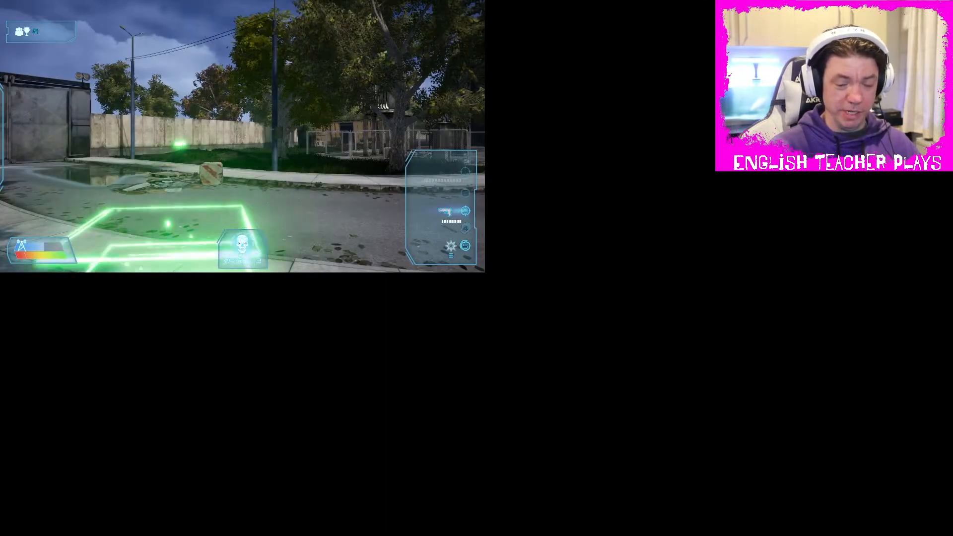
# Resume play and fight through wave 1 of 3 on the Hangar map
pyautogui.press('Escape')
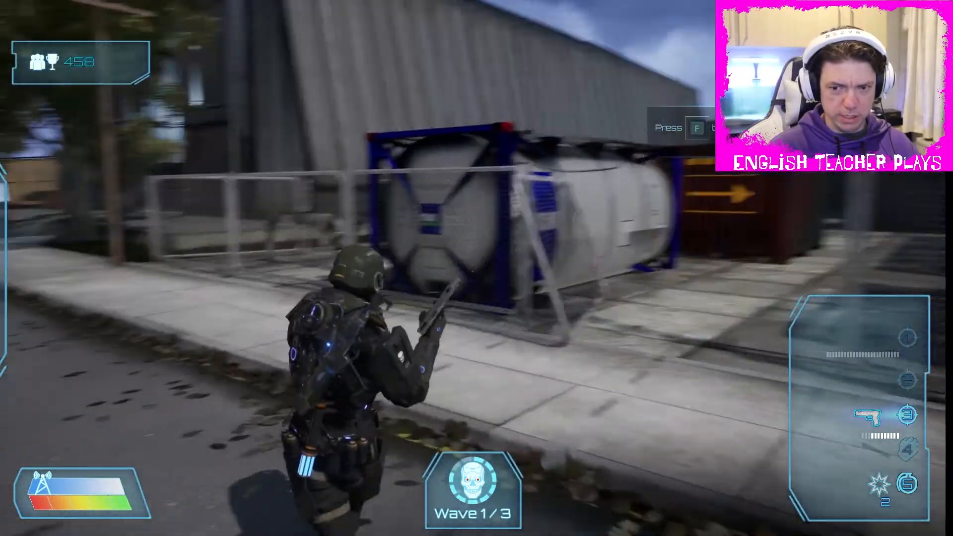
pyautogui.moveTo(476, 268)
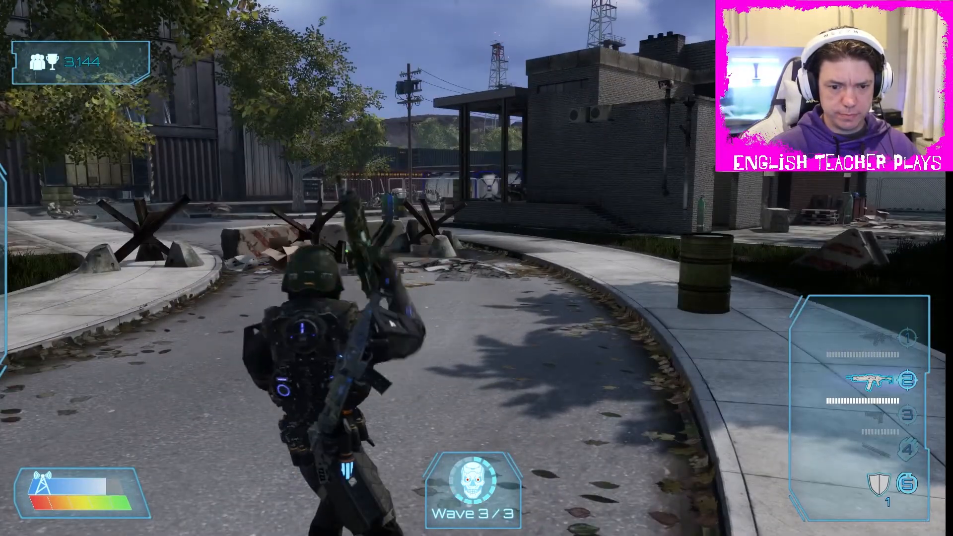
# Switch weapon and keep fighting through wave 3 of 3 until the match ends
pyautogui.press('1')
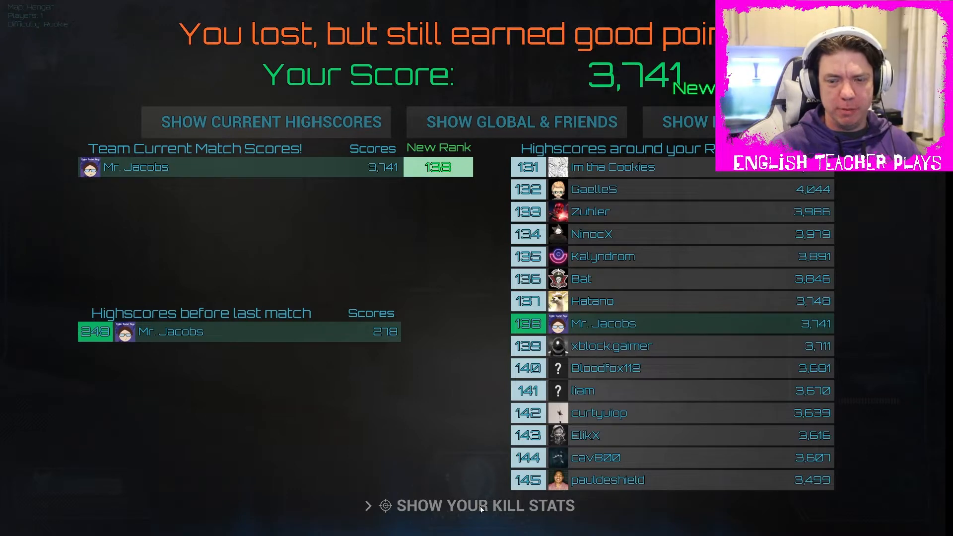
# View the match kill stats, then go back to the main menu
pyautogui.click(485, 505)
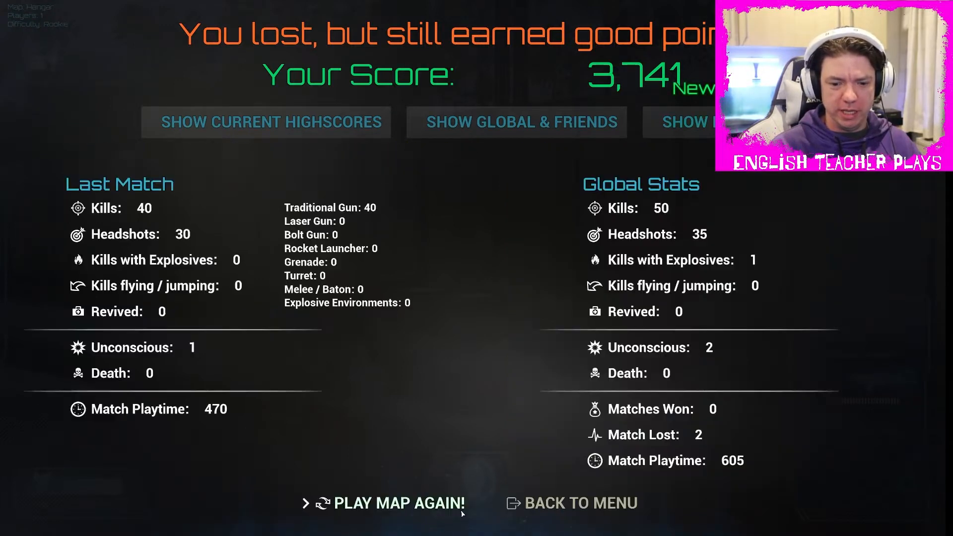
pyautogui.click(580, 502)
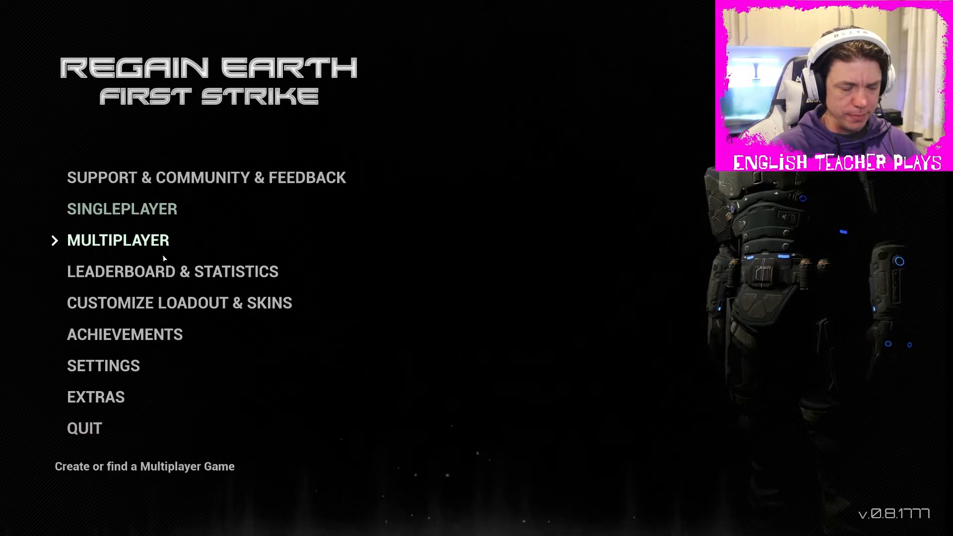
pyautogui.click(118, 239)
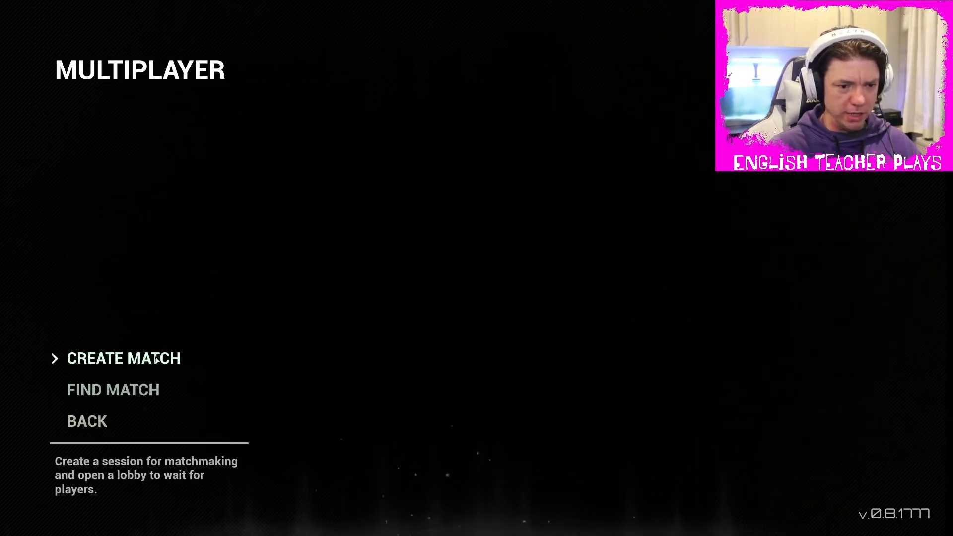
pyautogui.click(113, 389)
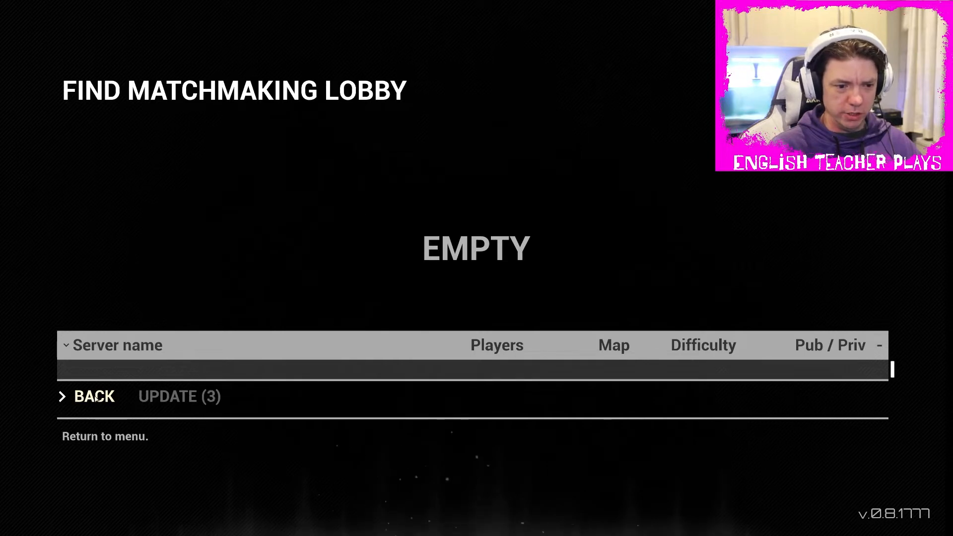
pyautogui.click(93, 396)
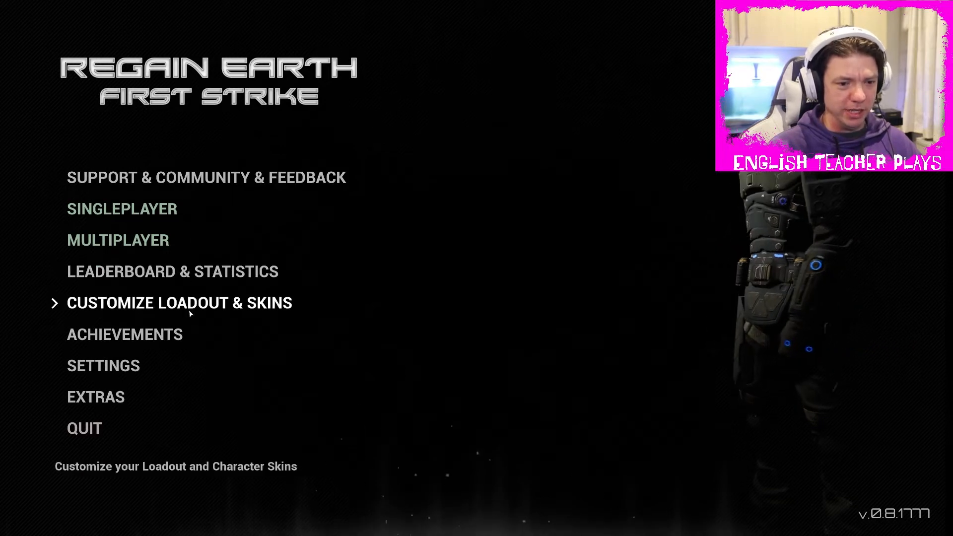
# Review the grenade loadout unlock requirements under Customize Loadout & Skins, then return
pyautogui.click(180, 303)
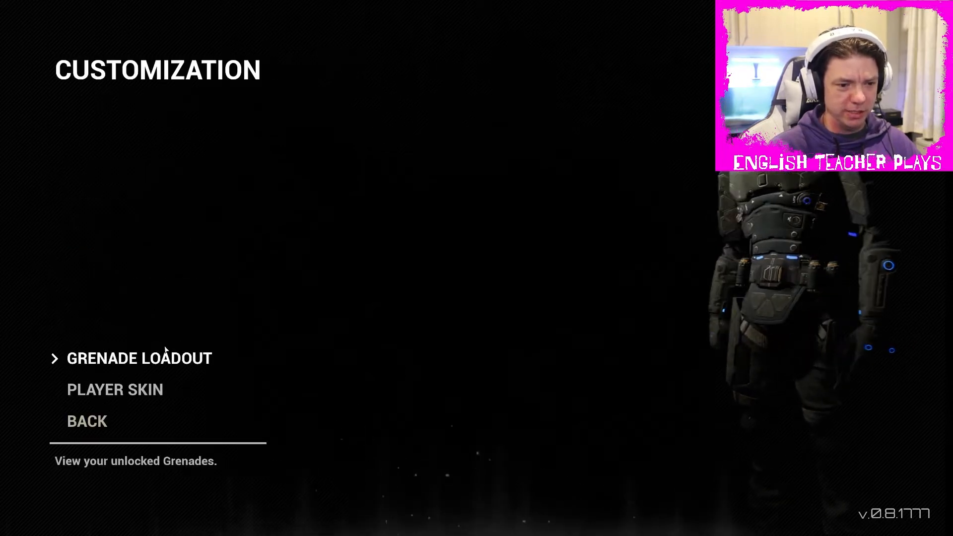
pyautogui.click(139, 358)
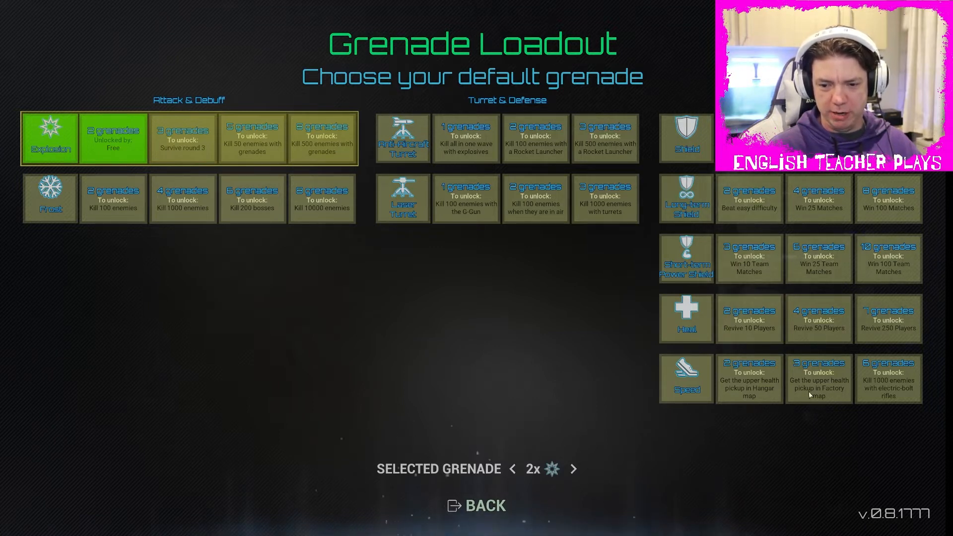
pyautogui.moveTo(798, 317)
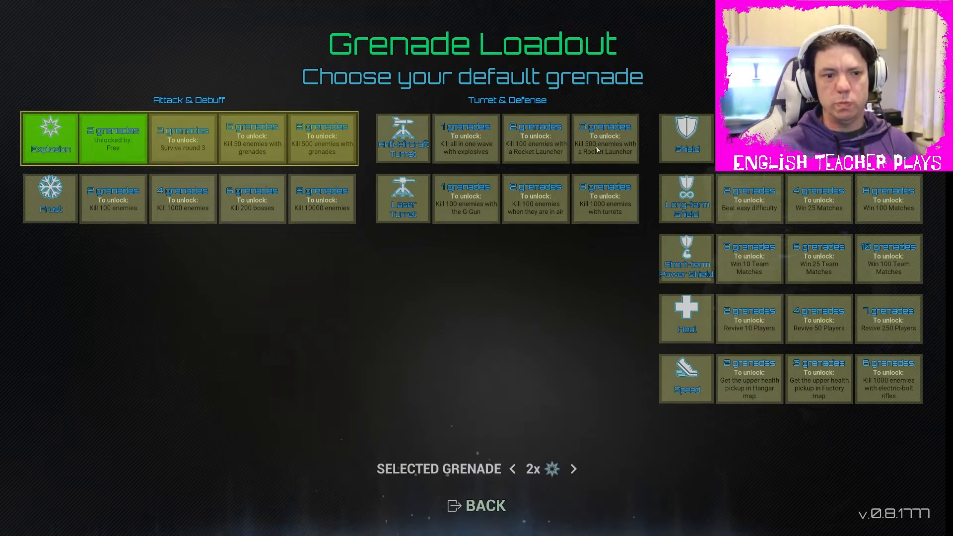
pyautogui.moveTo(551, 359)
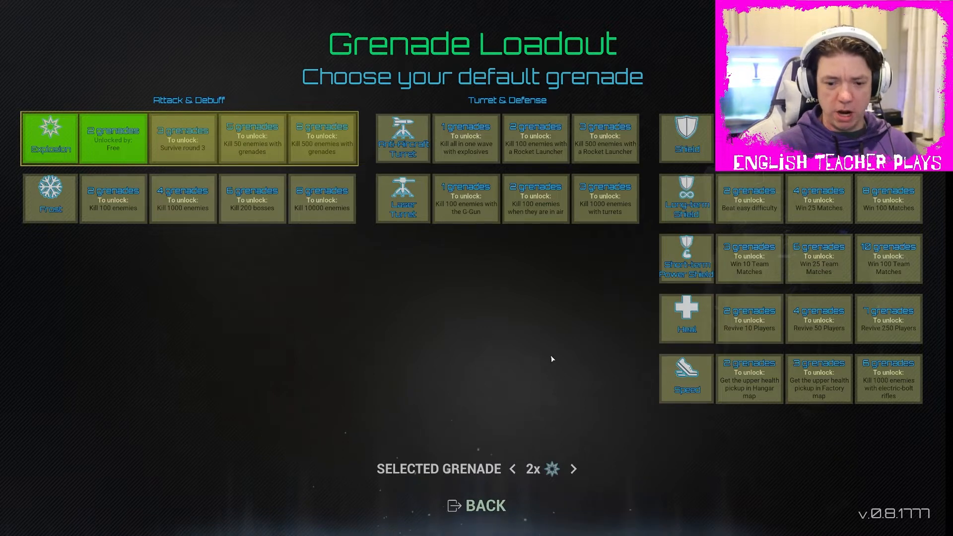
pyautogui.click(475, 505)
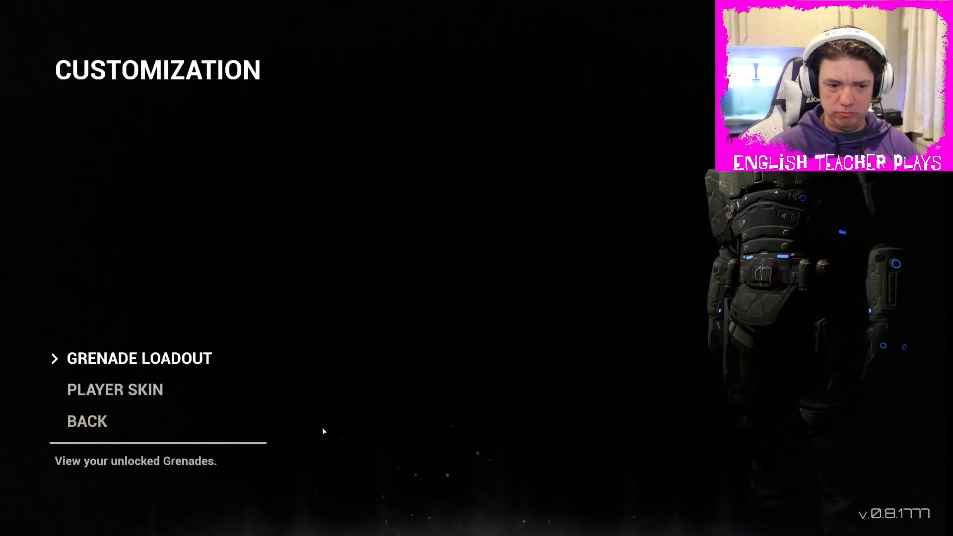
# View the player skin settings and the list of unlockable skins
pyautogui.click(115, 389)
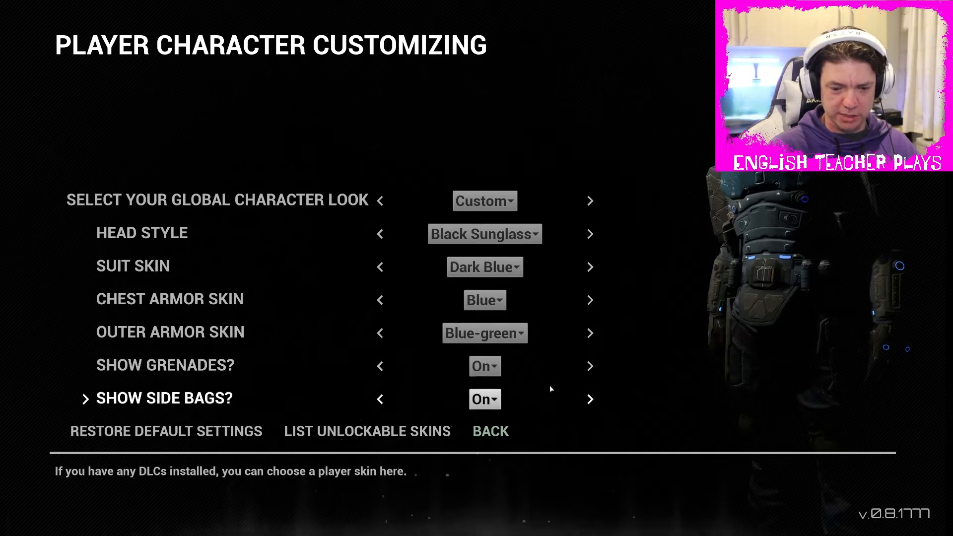
pyautogui.click(366, 431)
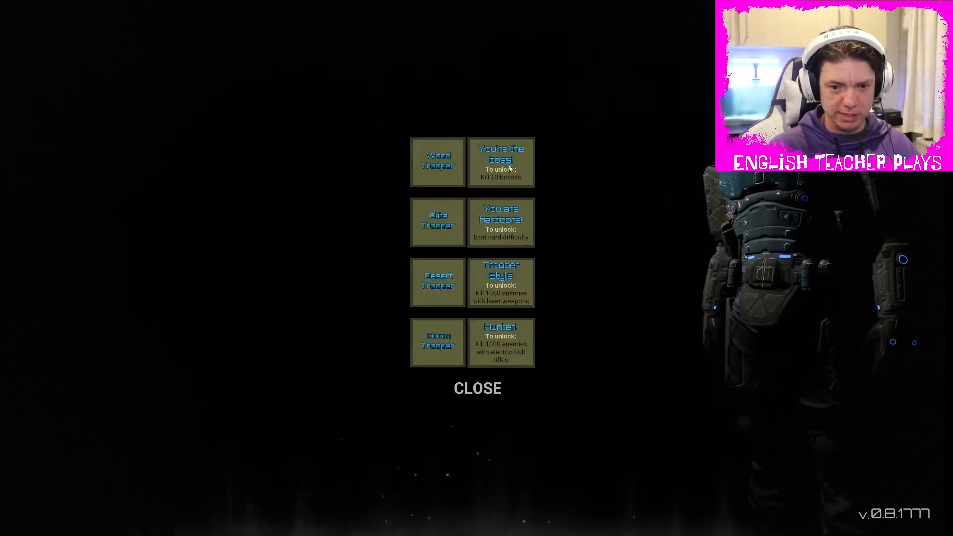
pyautogui.click(477, 388)
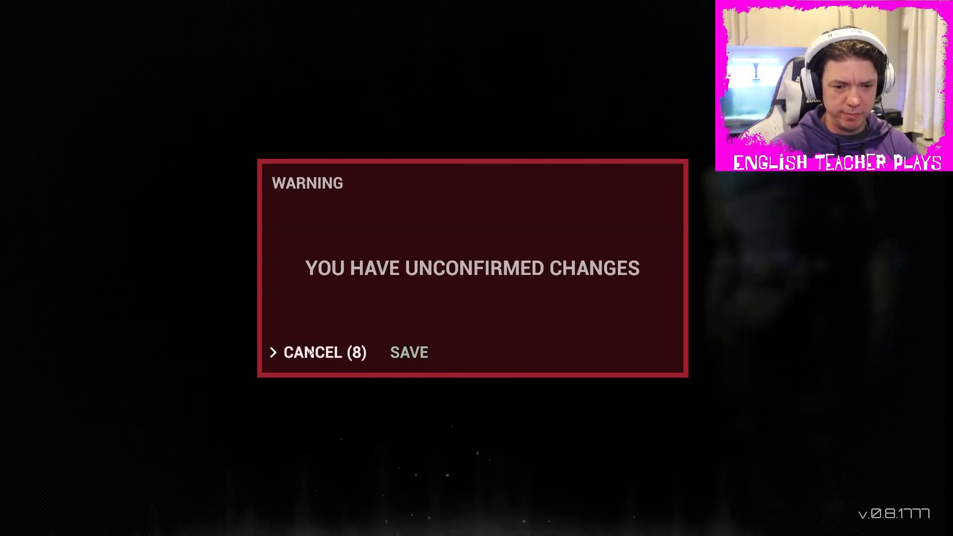
# Cancel the unconfirmed changes and quit the game to the desktop
pyautogui.click(325, 351)
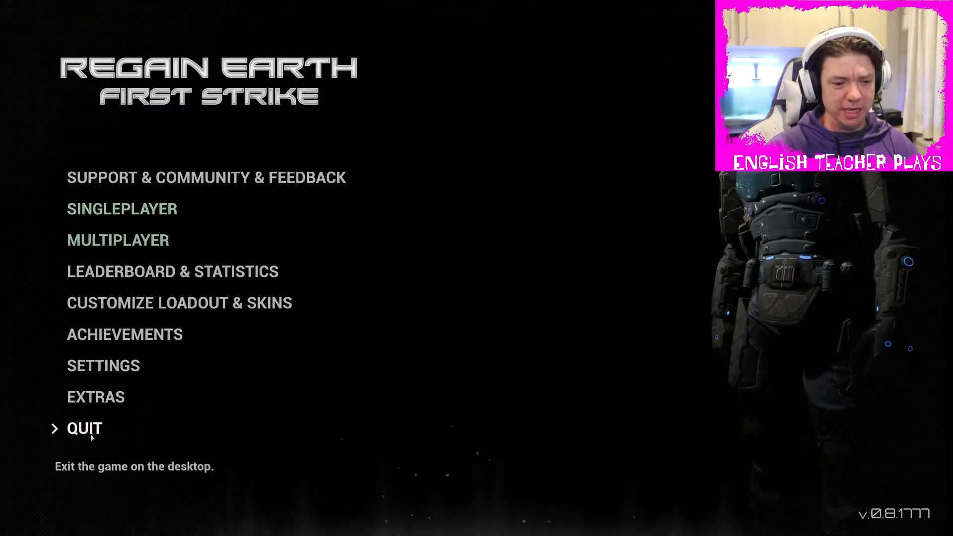
pyautogui.click(83, 428)
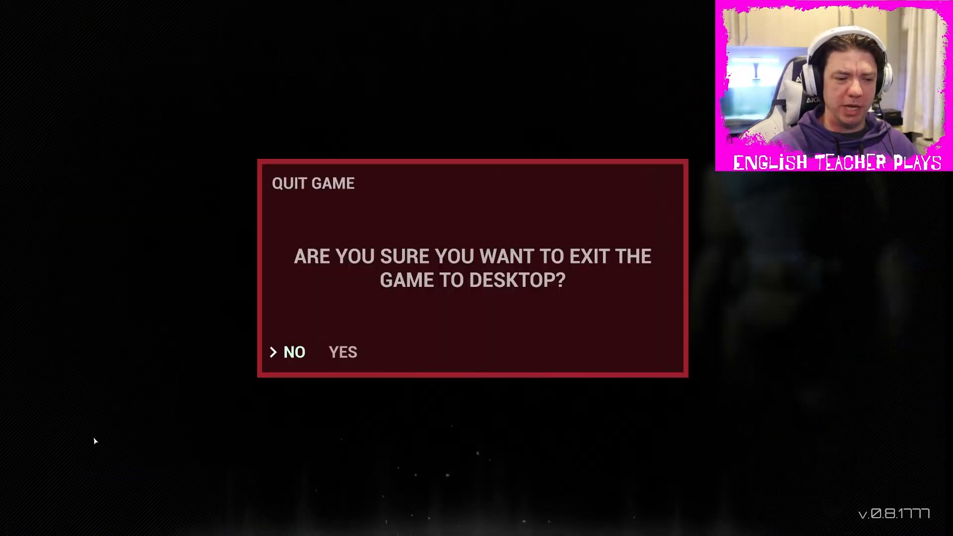
pyautogui.click(343, 351)
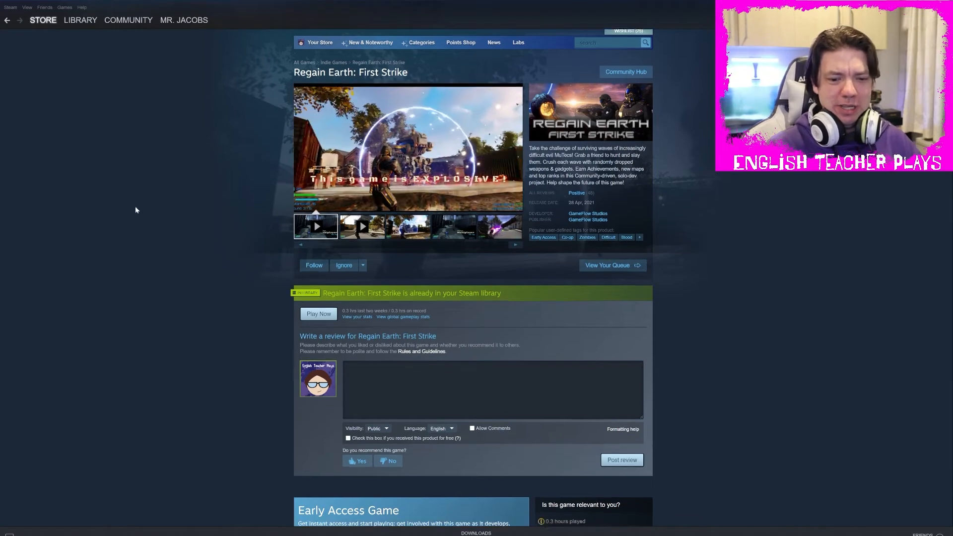
# Scroll the store page down to the Early Access details and 55% discounted purchase offer
pyautogui.scroll(-3)
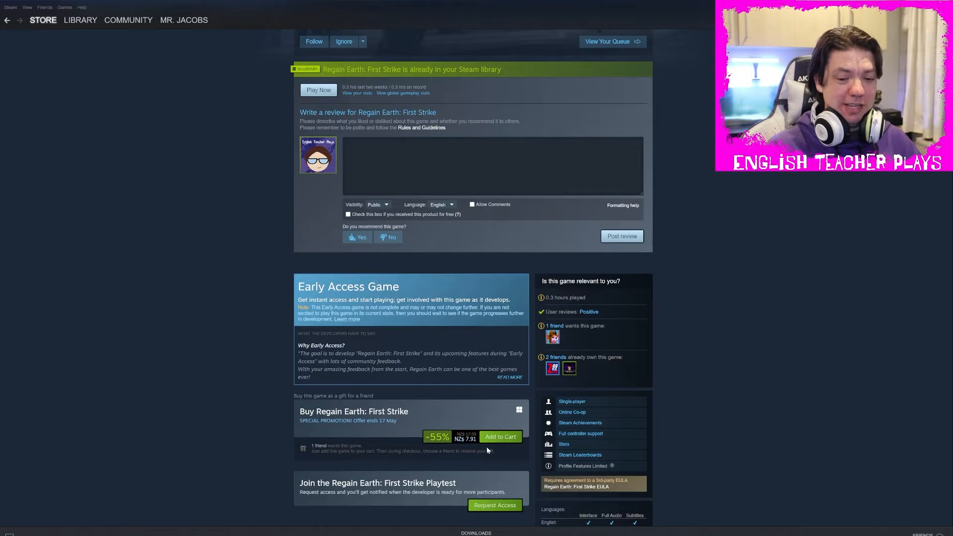
pyautogui.moveTo(186, 342)
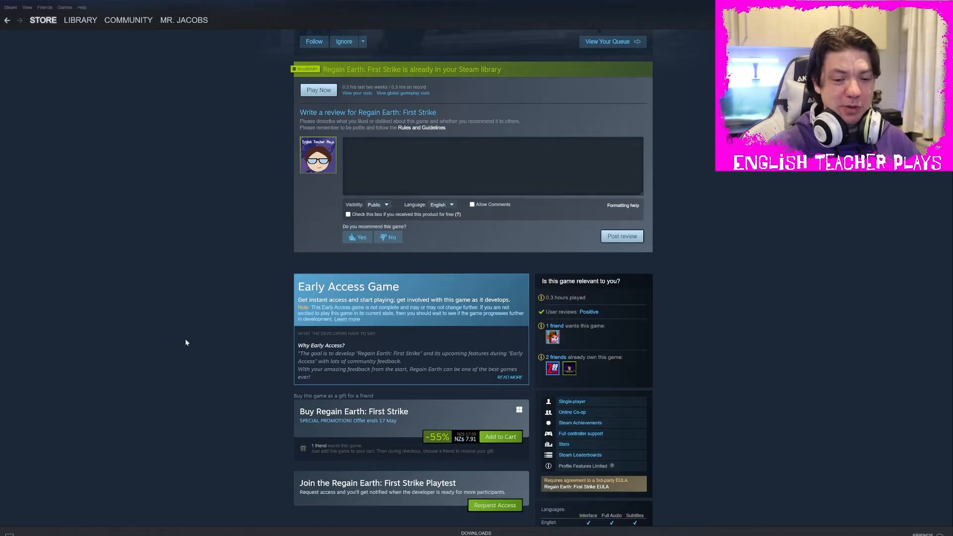
pyautogui.moveTo(195, 341)
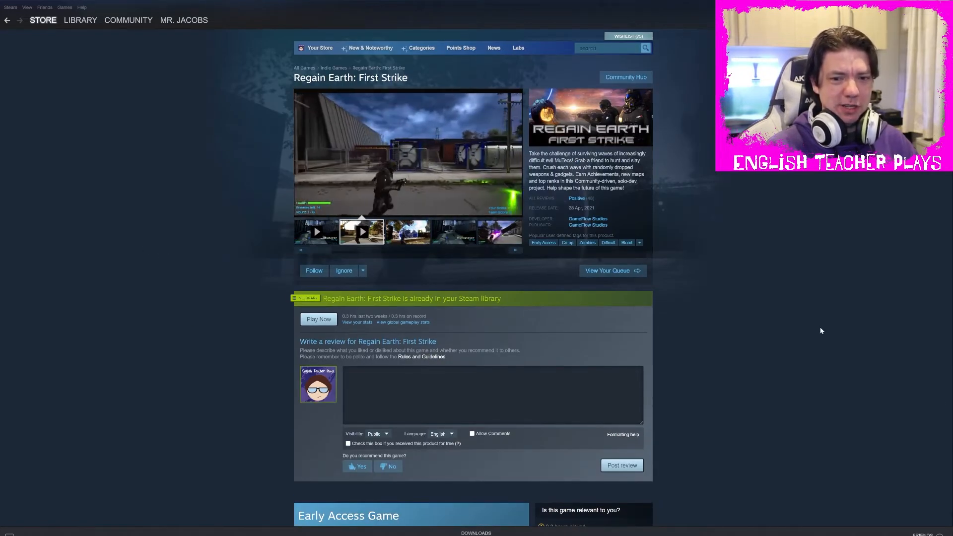
pyautogui.scroll(-3)
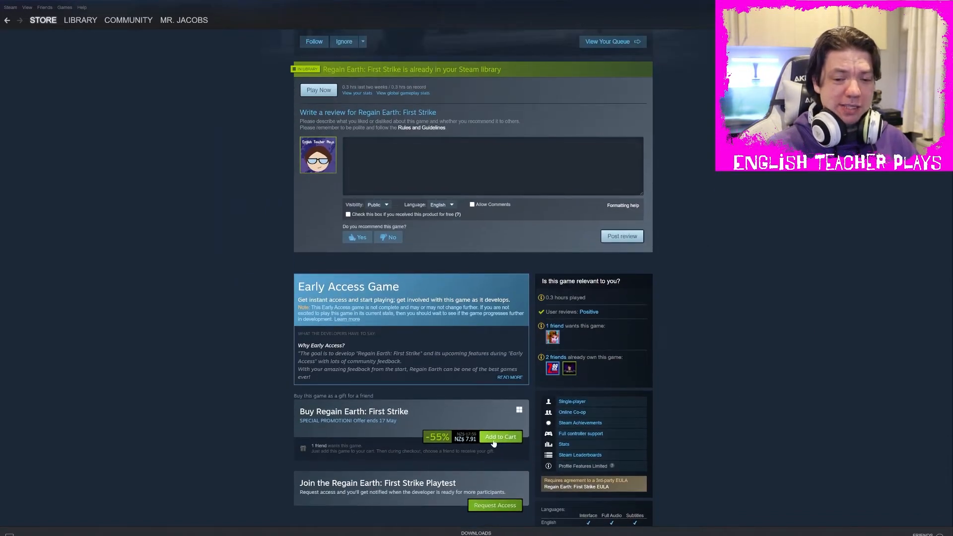
pyautogui.moveTo(808, 358)
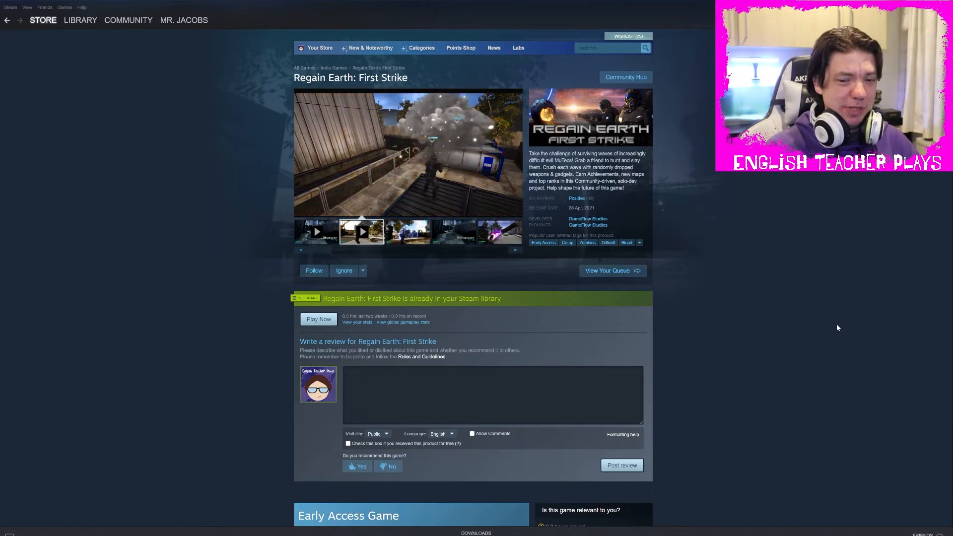
pyautogui.scroll(-3)
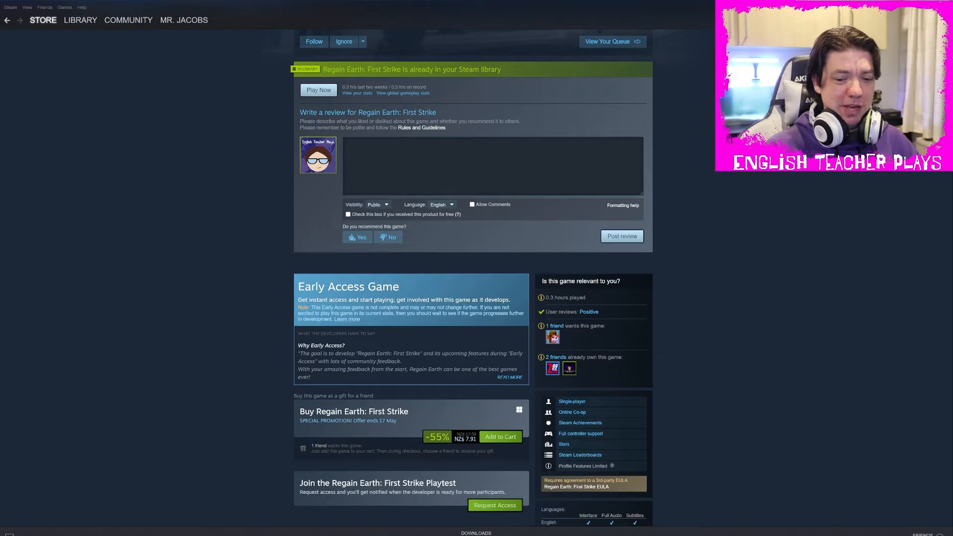
pyautogui.moveTo(111, 231)
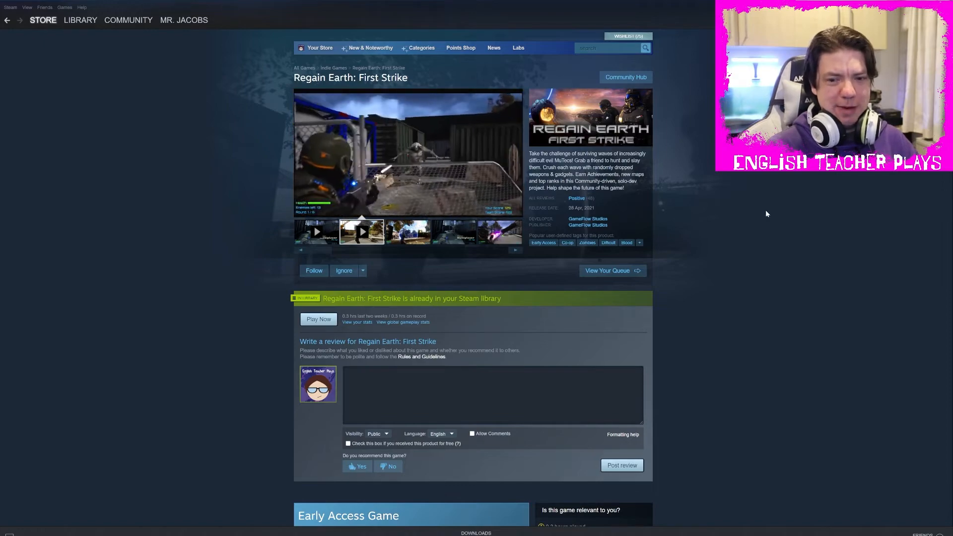
# Scroll past the Fan Rewards DLC listing and the recent update announcements to the game description
pyautogui.scroll(-3)
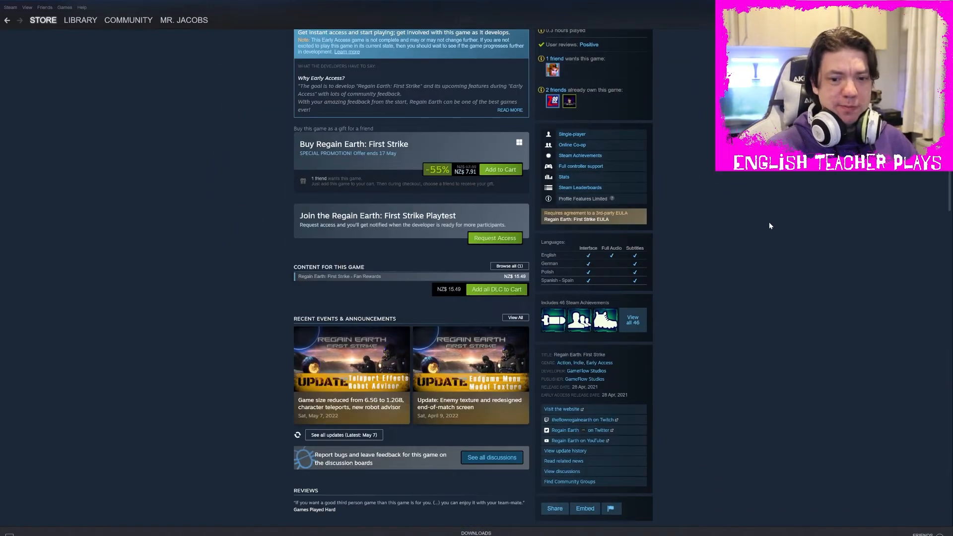
pyautogui.scroll(-3)
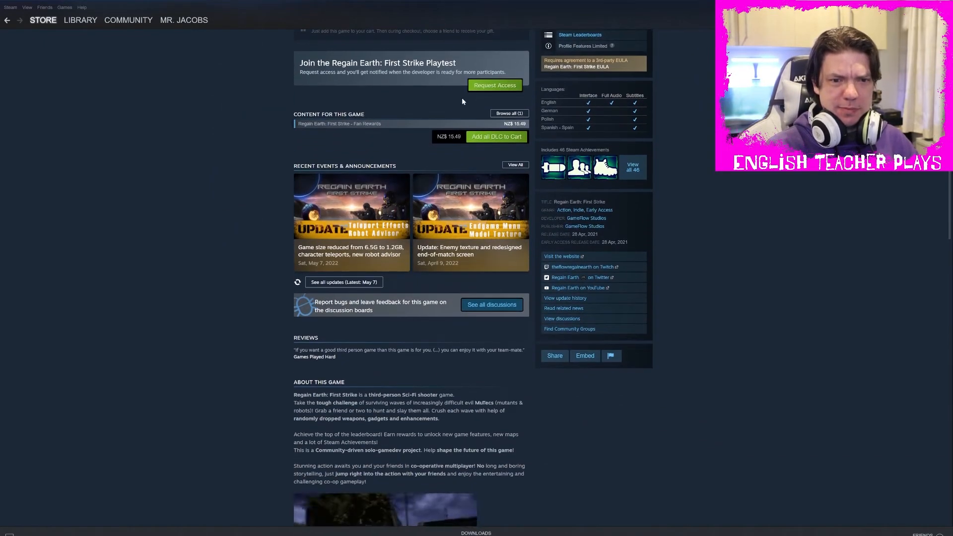
pyautogui.scroll(-3)
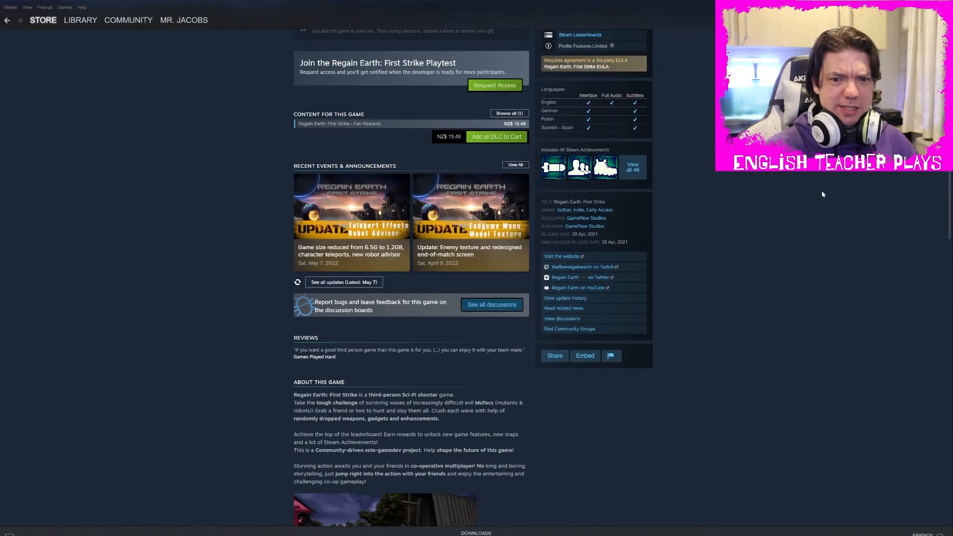
pyautogui.moveTo(353, 123)
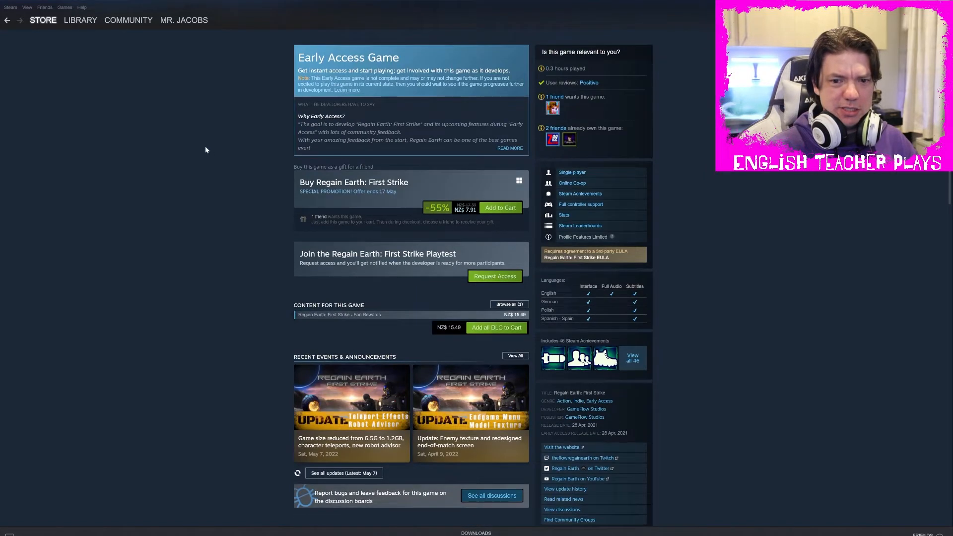
pyautogui.scroll(-3)
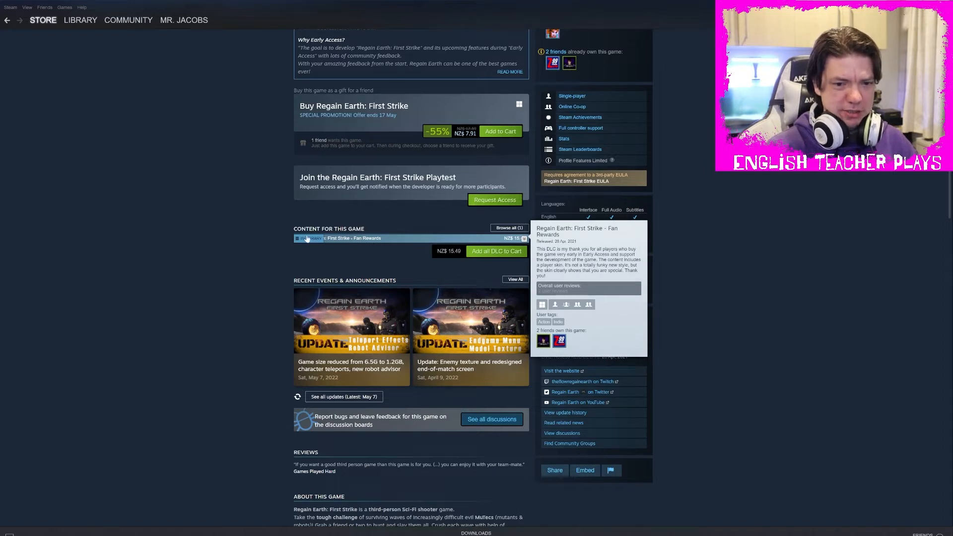
# View the owned Fan Rewards DLC store page, then return to the base game's About This Game text
pyautogui.click(329, 237)
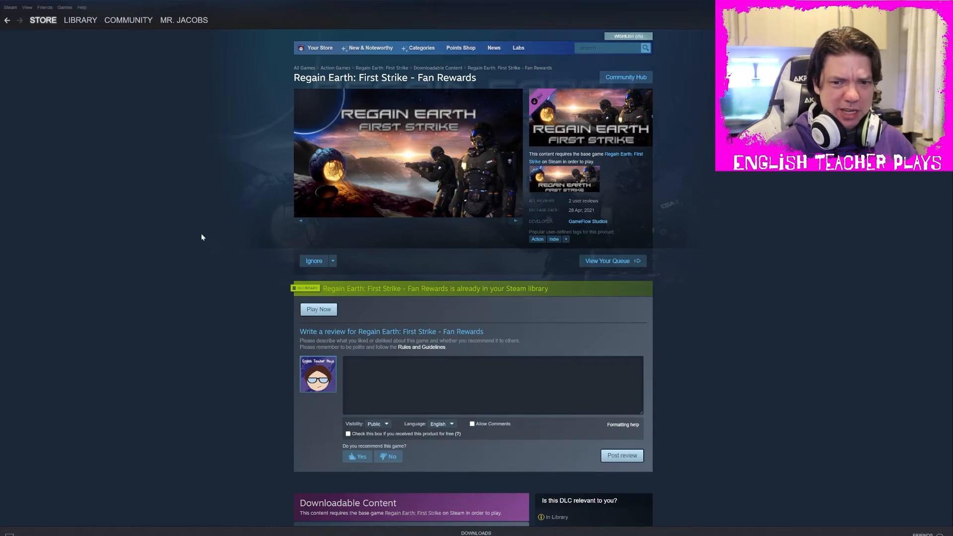
pyautogui.scroll(-3)
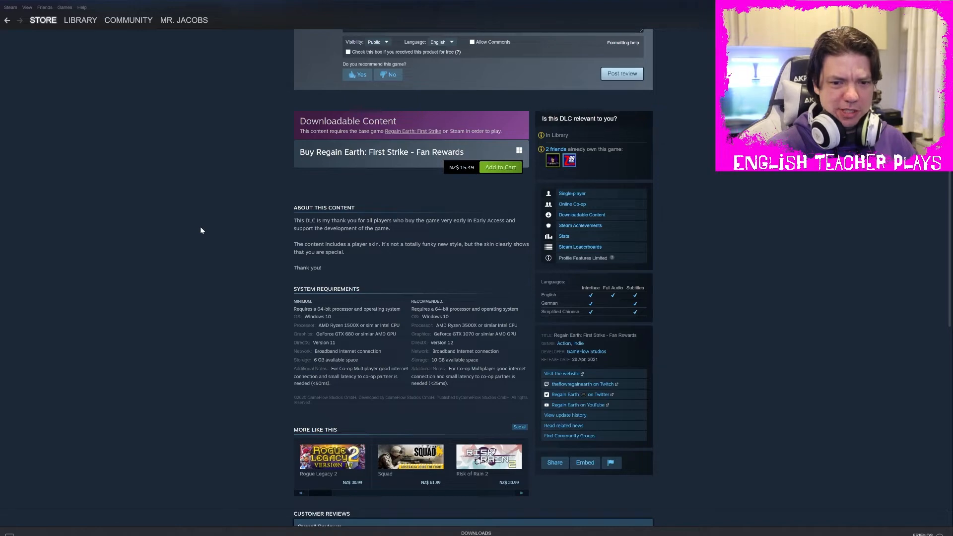
pyautogui.scroll(3)
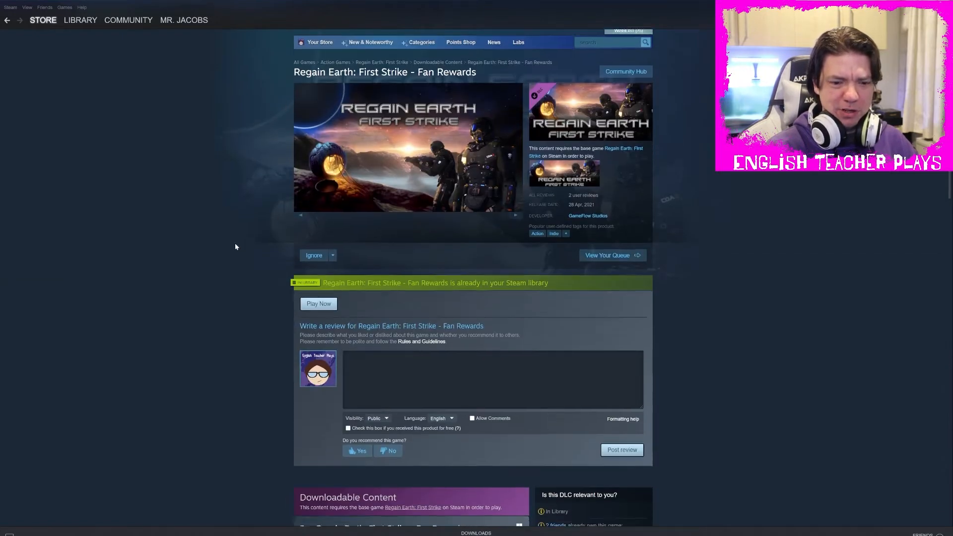
pyautogui.scroll(-3)
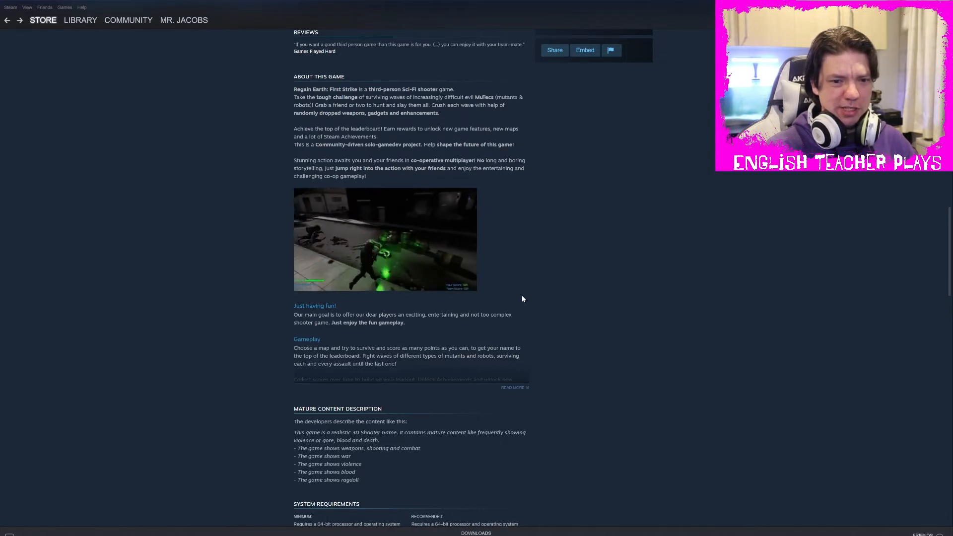
# Read through the About This Game features and mature content description
pyautogui.click(515, 387)
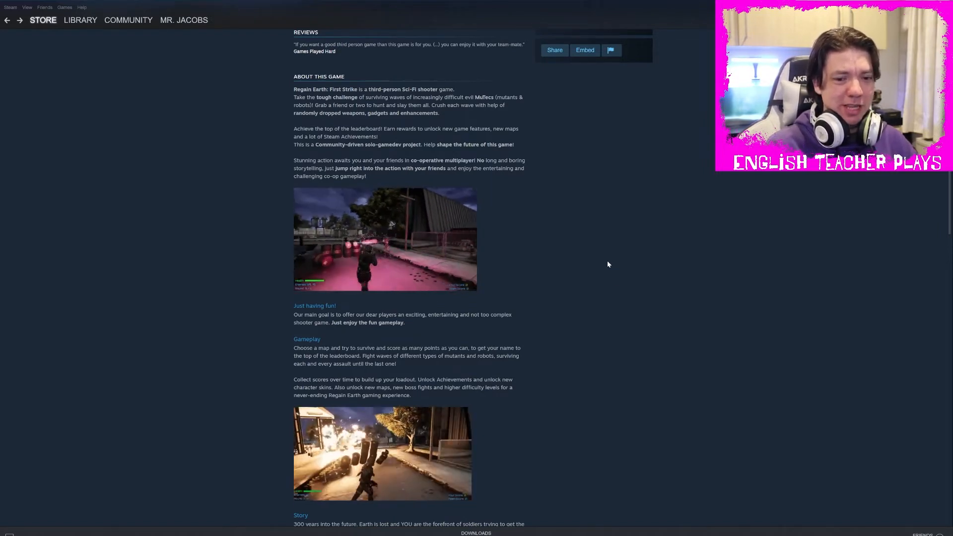
pyautogui.scroll(-3)
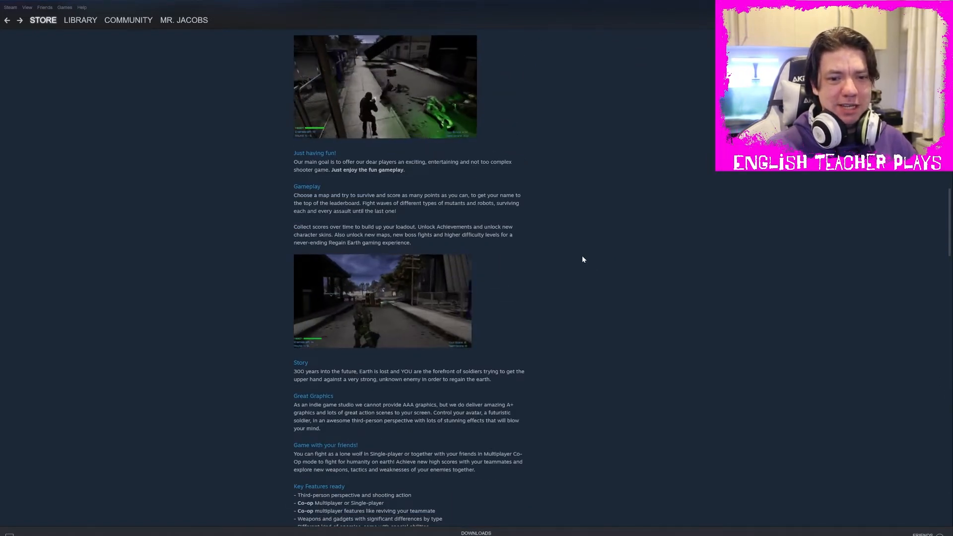
pyautogui.moveTo(293, 162); pyautogui.dragTo(324, 170)
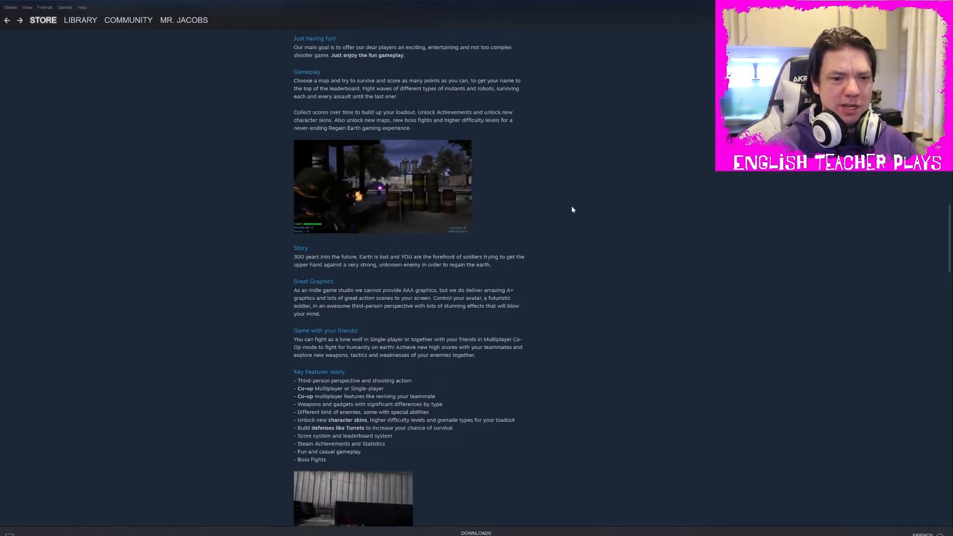
pyautogui.scroll(-3)
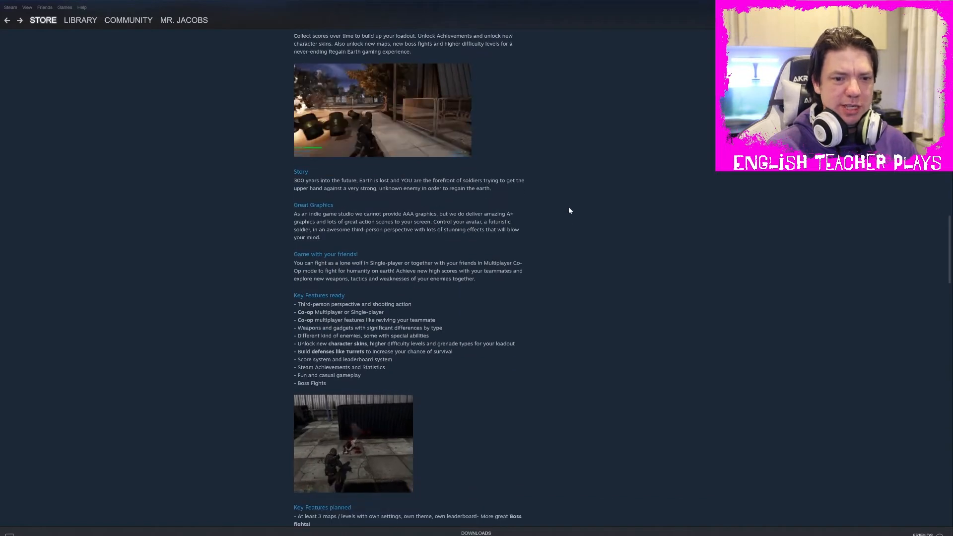
pyautogui.scroll(-3)
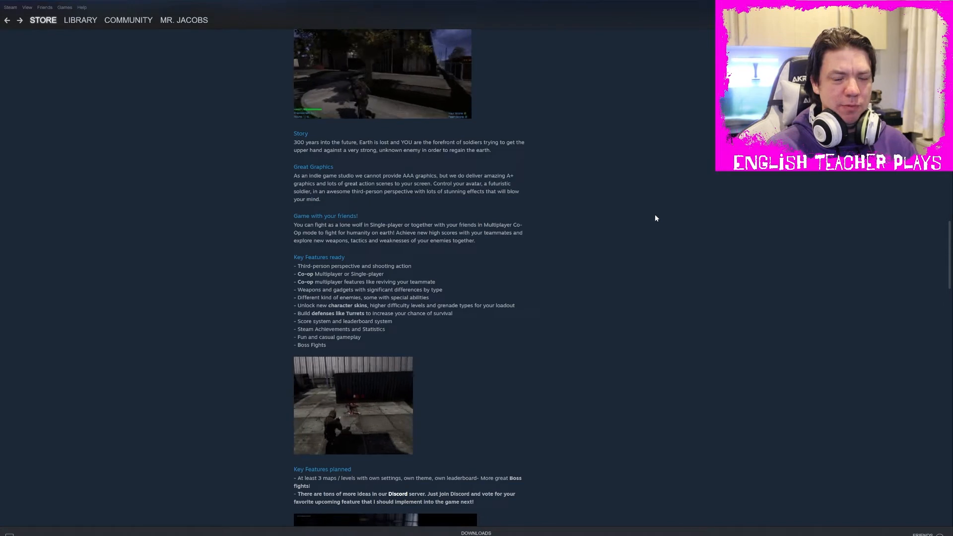
# Continue down to the System Requirements and More Like This suggestions
pyautogui.scroll(-3)
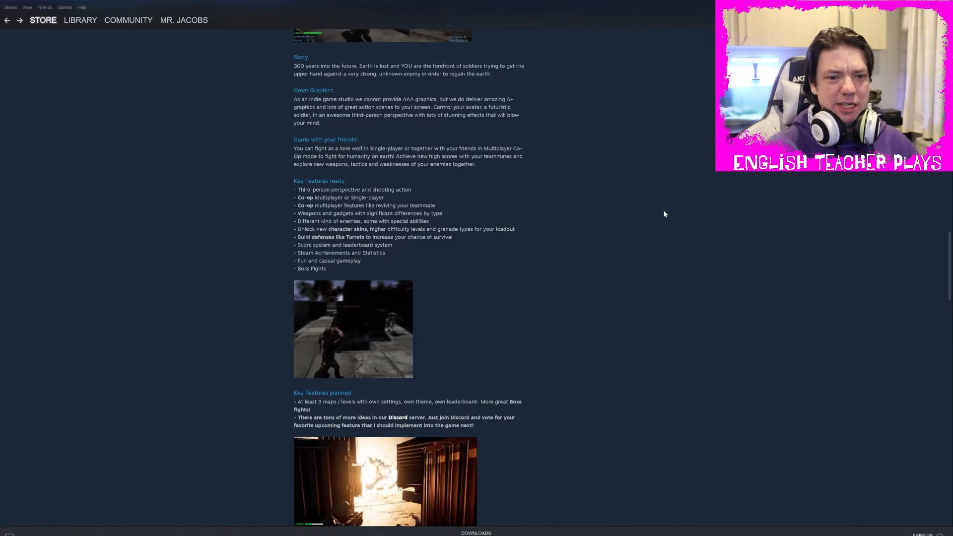
pyautogui.scroll(-3)
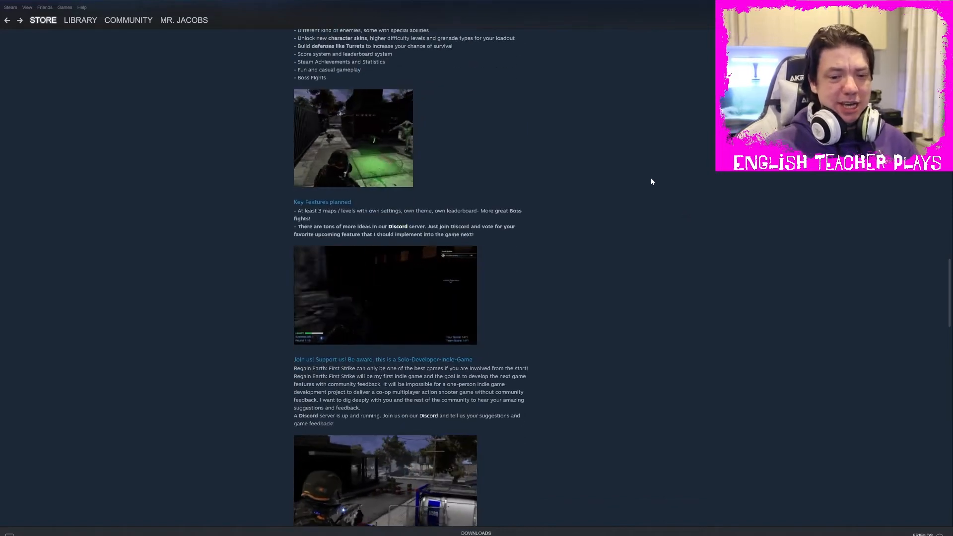
pyautogui.scroll(-3)
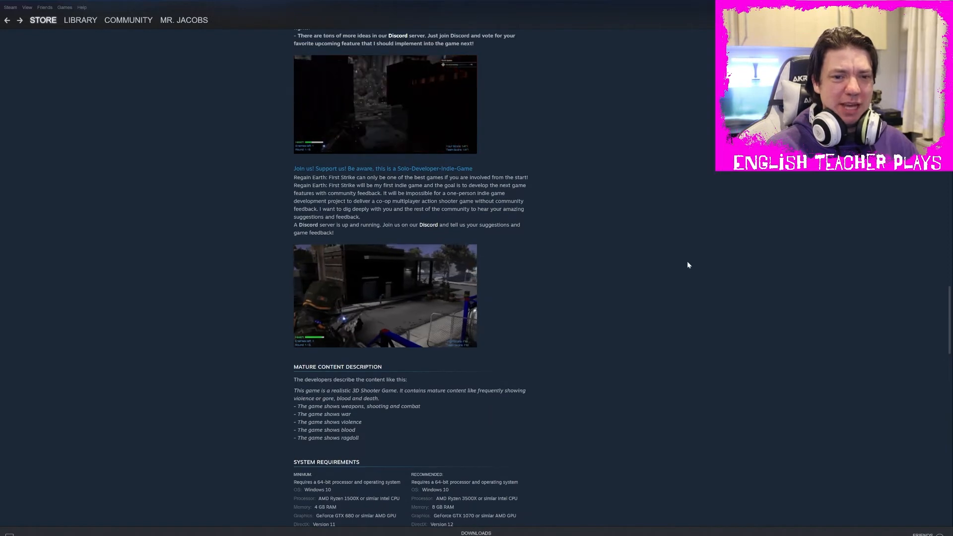
pyautogui.scroll(-3)
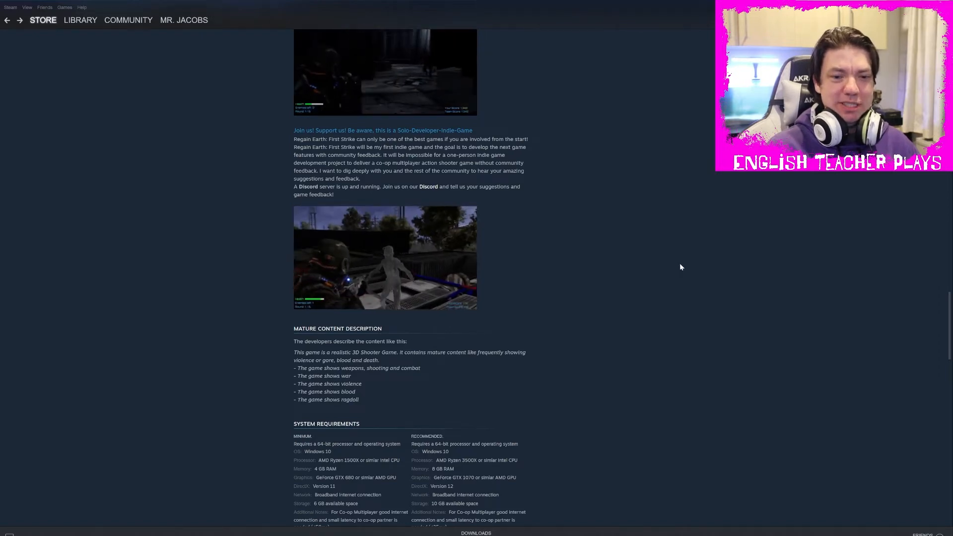
pyautogui.scroll(-3)
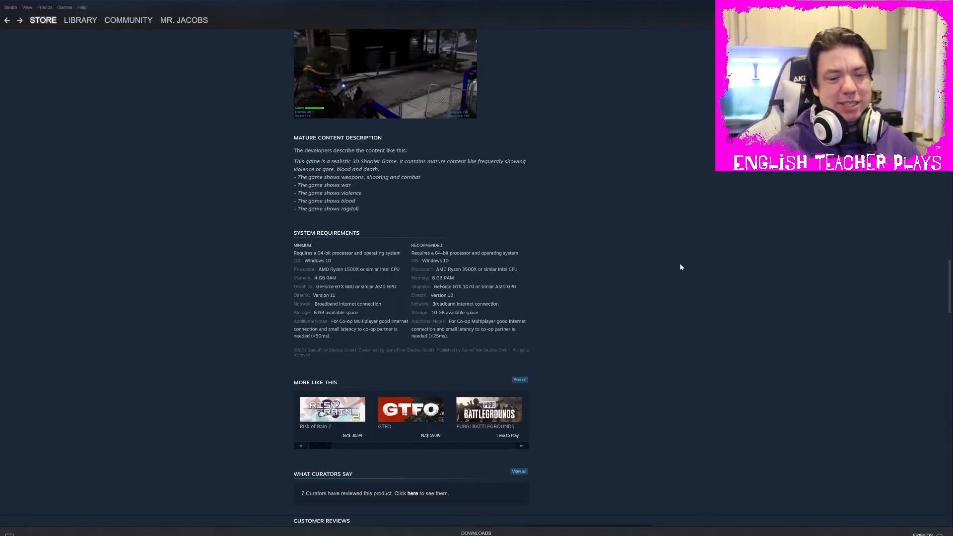
# Scroll to the Customer Reviews section showing the Most Helpful and Recent reviews
pyautogui.scroll(-3)
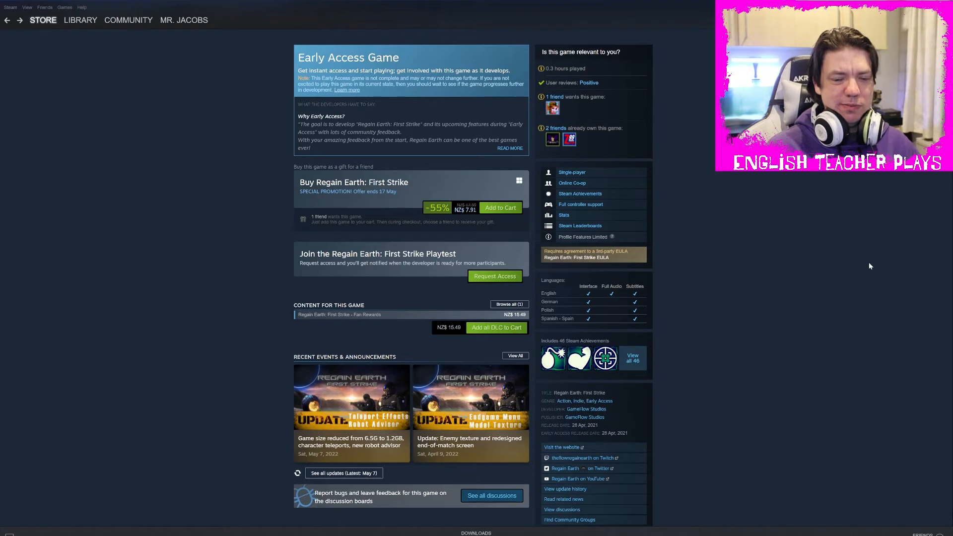
pyautogui.moveTo(865, 316)
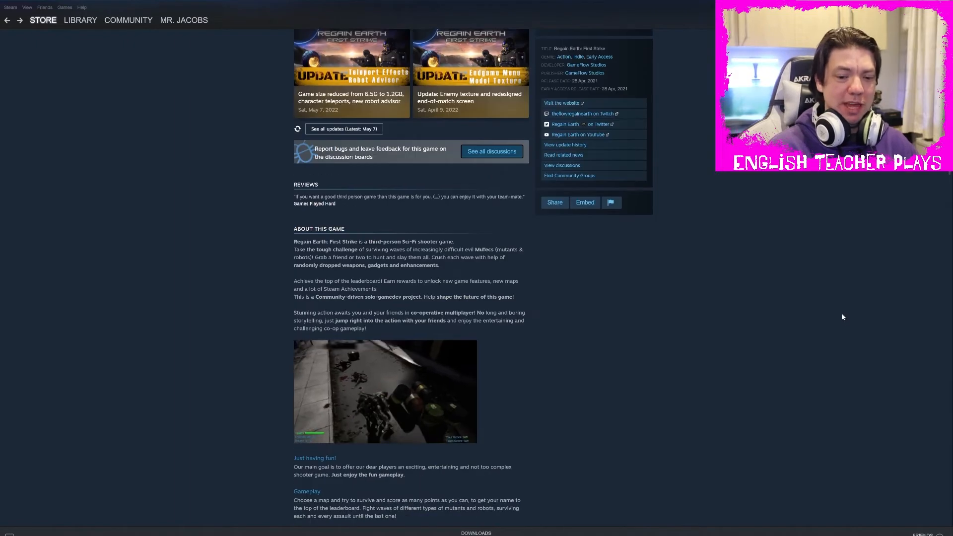
pyautogui.scroll(-3)
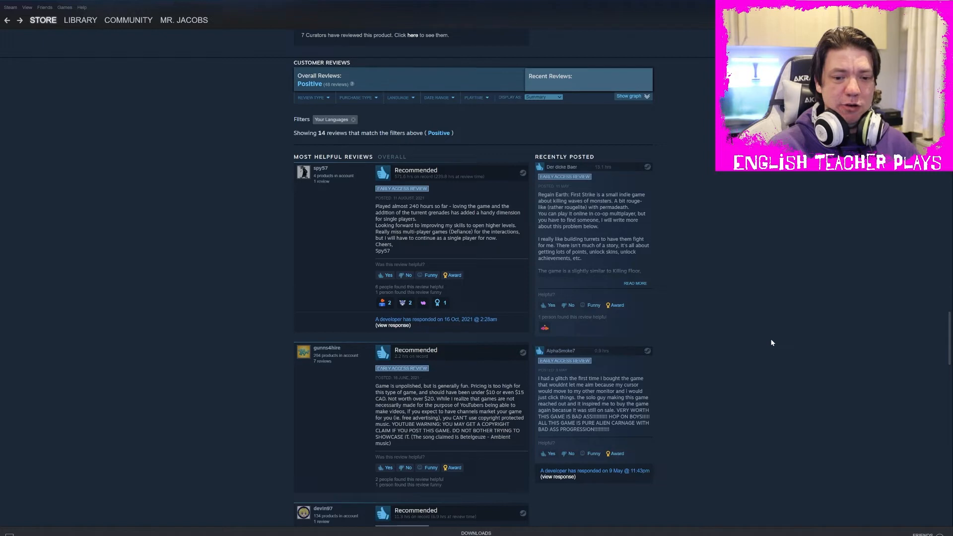
pyautogui.moveTo(744, 340)
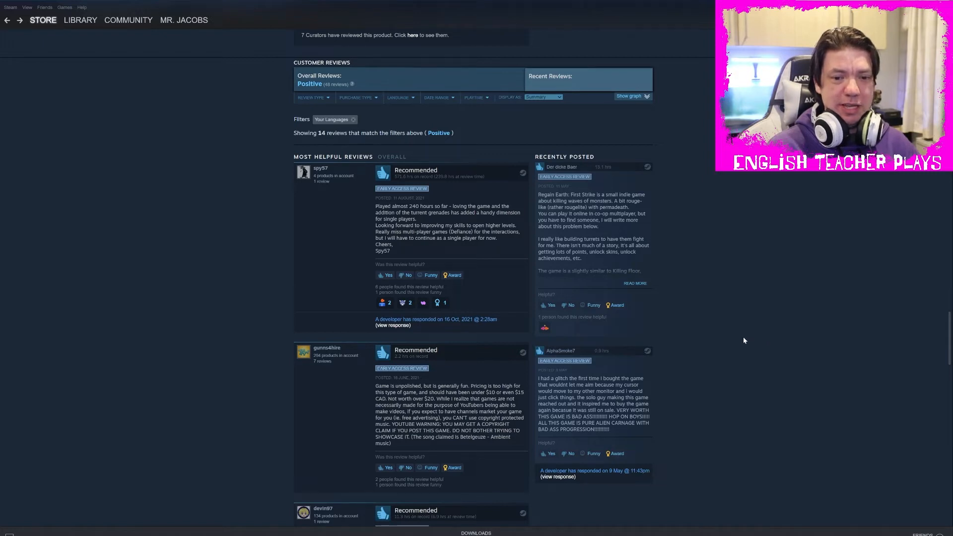
pyautogui.moveTo(344, 187)
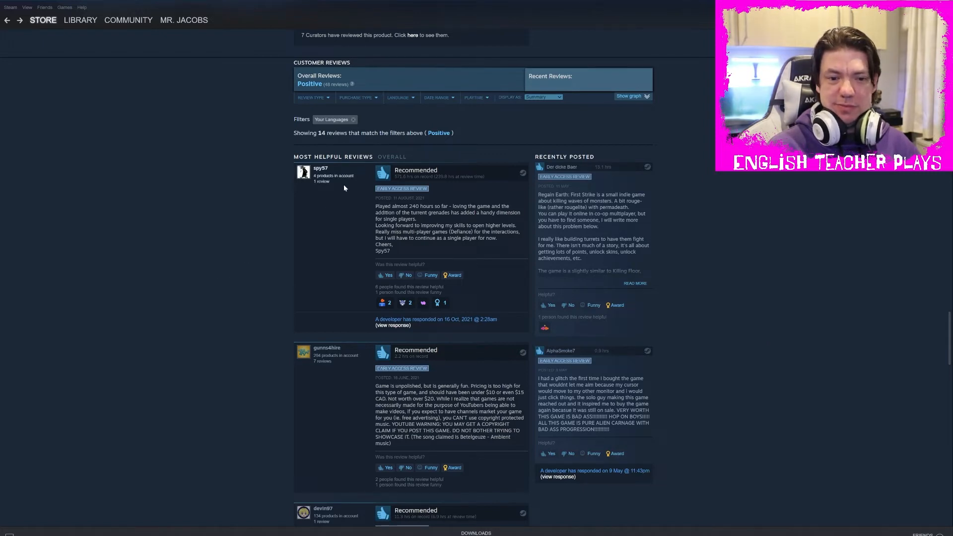
pyautogui.moveTo(178, 234)
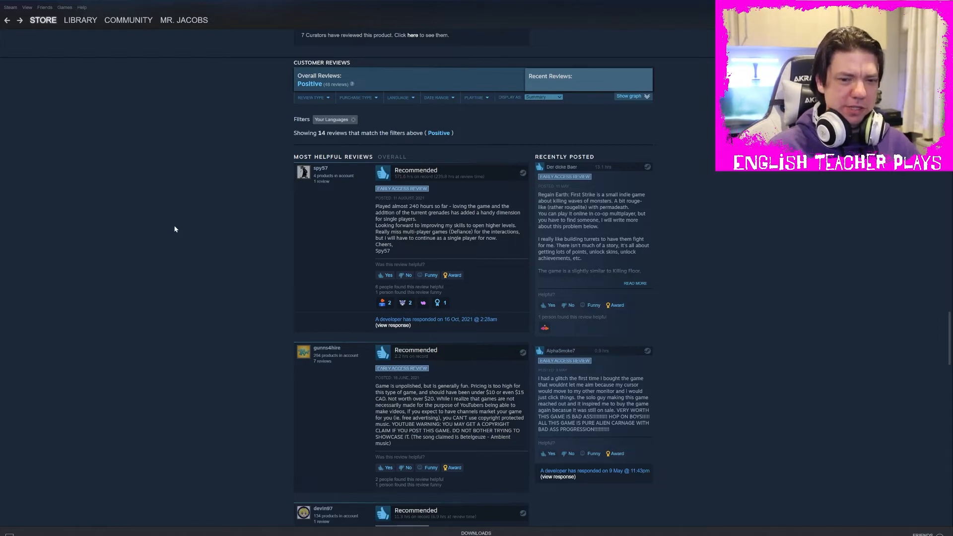
pyautogui.moveTo(370, 232)
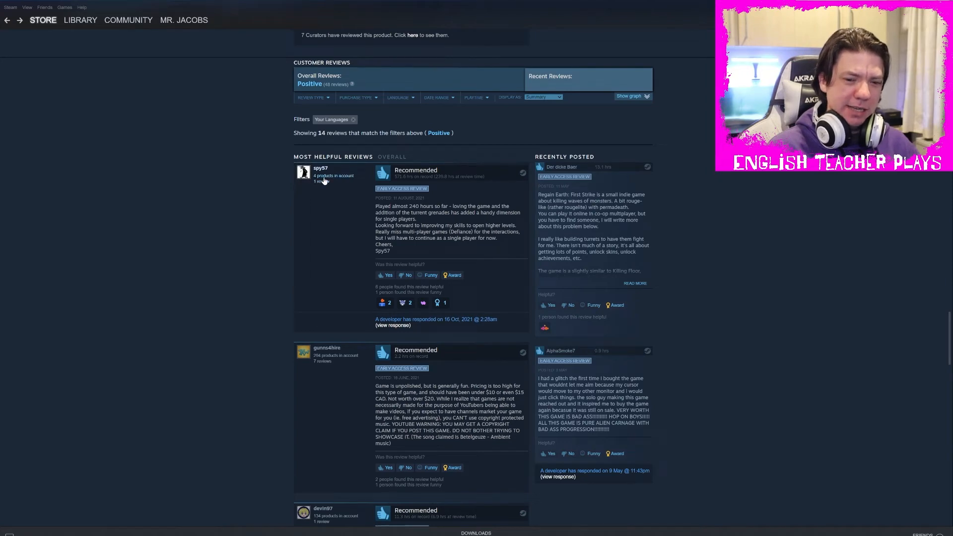
pyautogui.moveTo(400, 331)
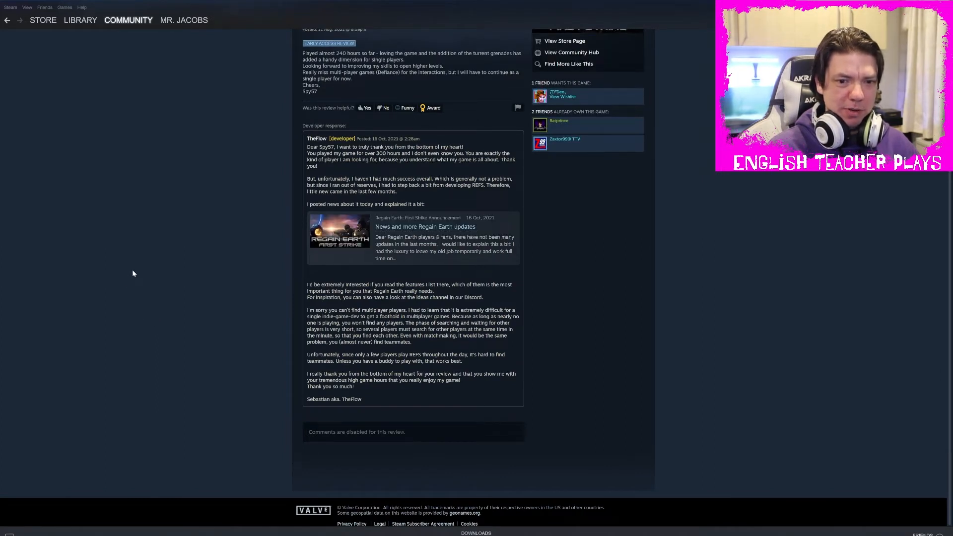
pyautogui.moveTo(136, 272)
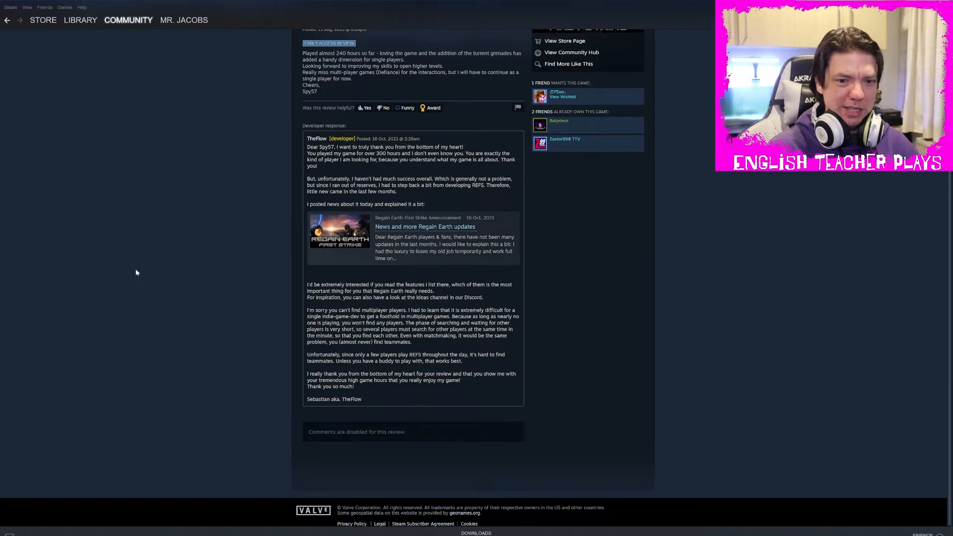
pyautogui.moveTo(185, 270)
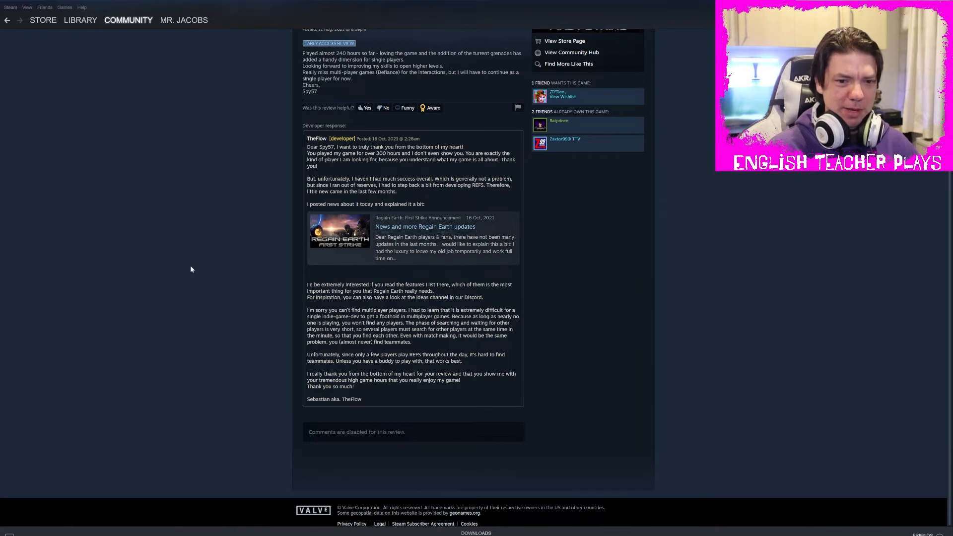
pyautogui.moveTo(192, 267)
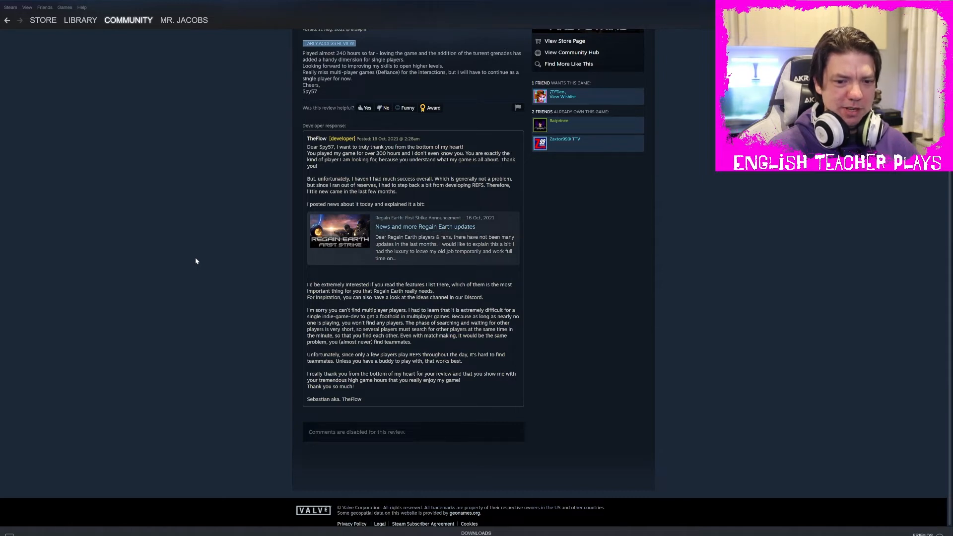
pyautogui.moveTo(210, 280)
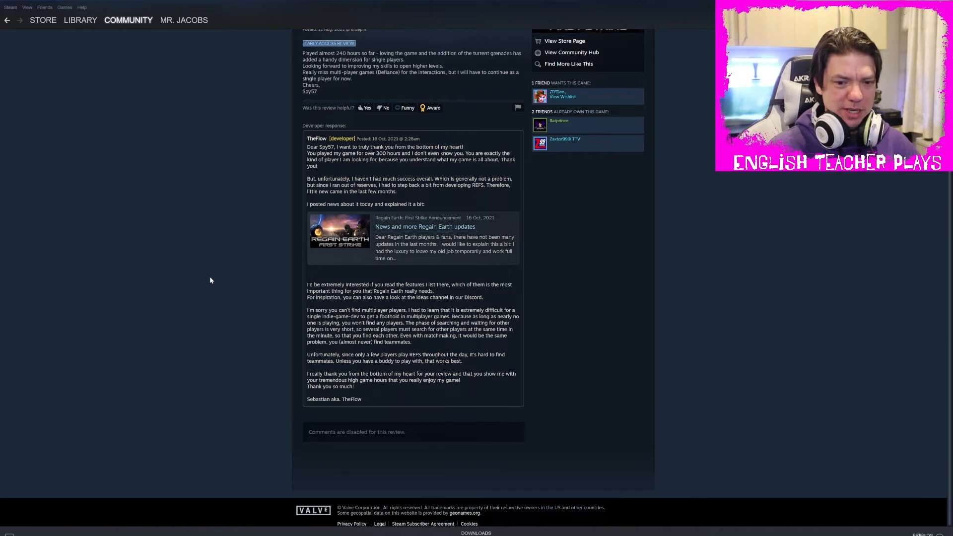
pyautogui.moveTo(209, 285)
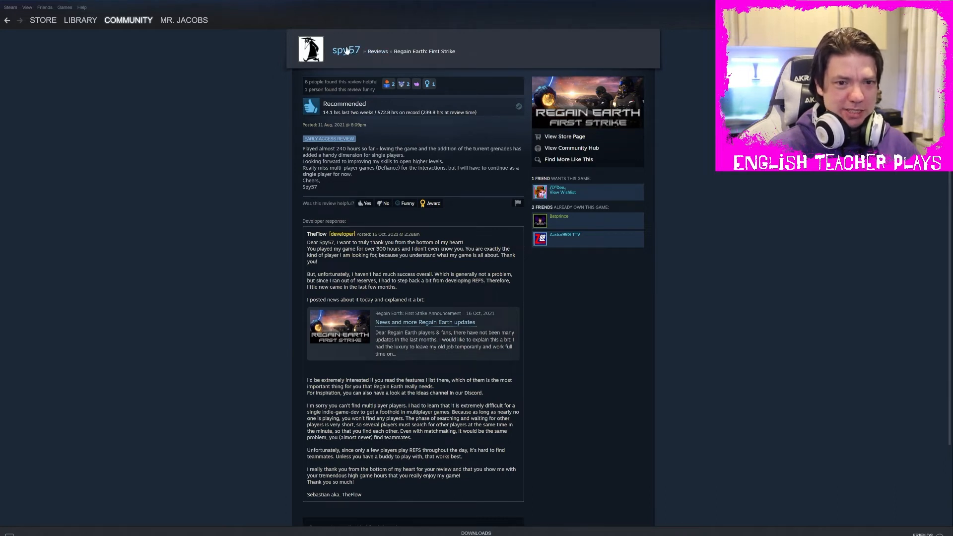
# View the most helpful reviewer's community profile, a level 10 account
pyautogui.click(345, 50)
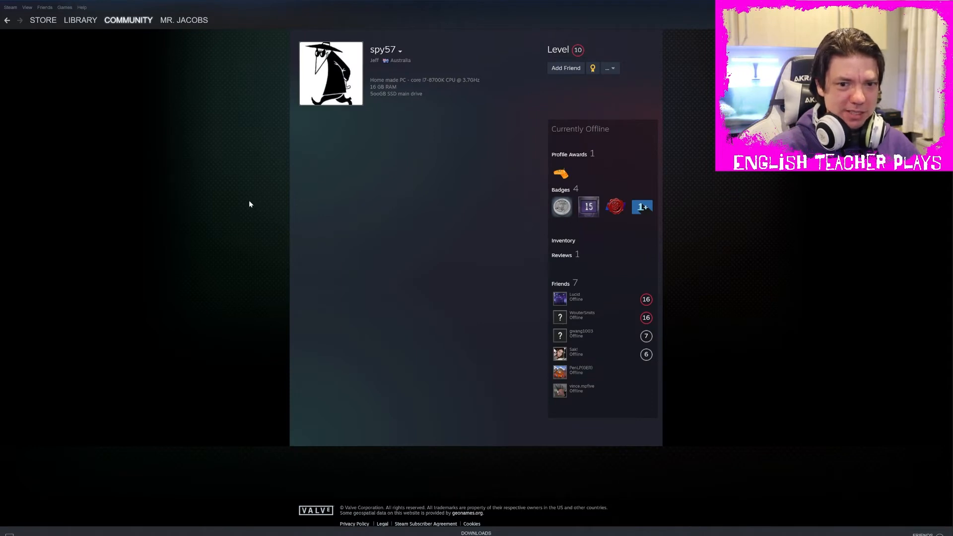
pyautogui.moveTo(418, 73)
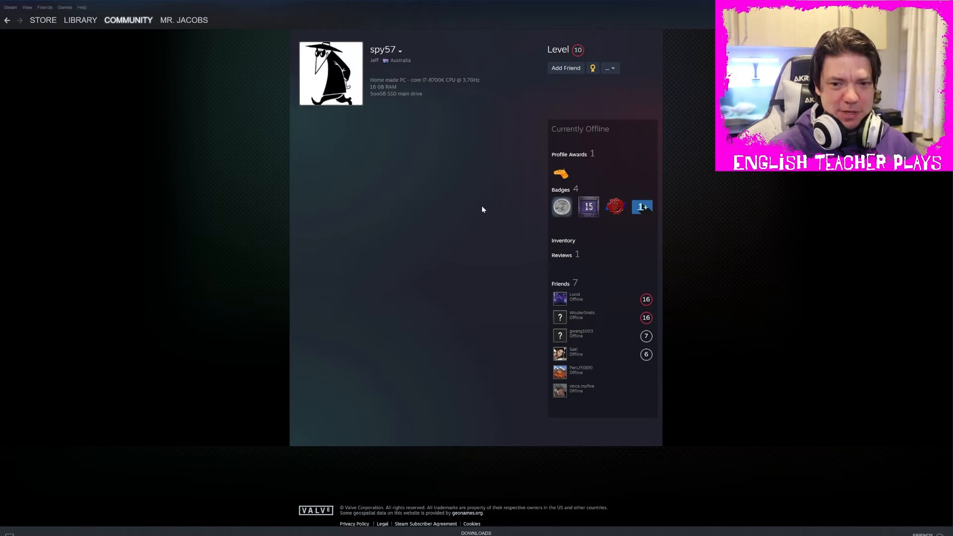
pyautogui.moveTo(561, 255)
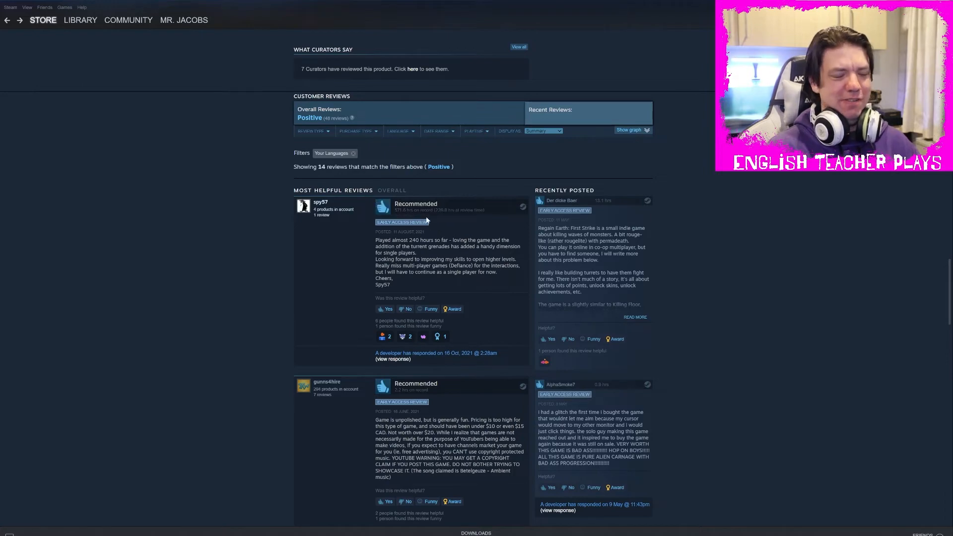
pyautogui.scroll(-3)
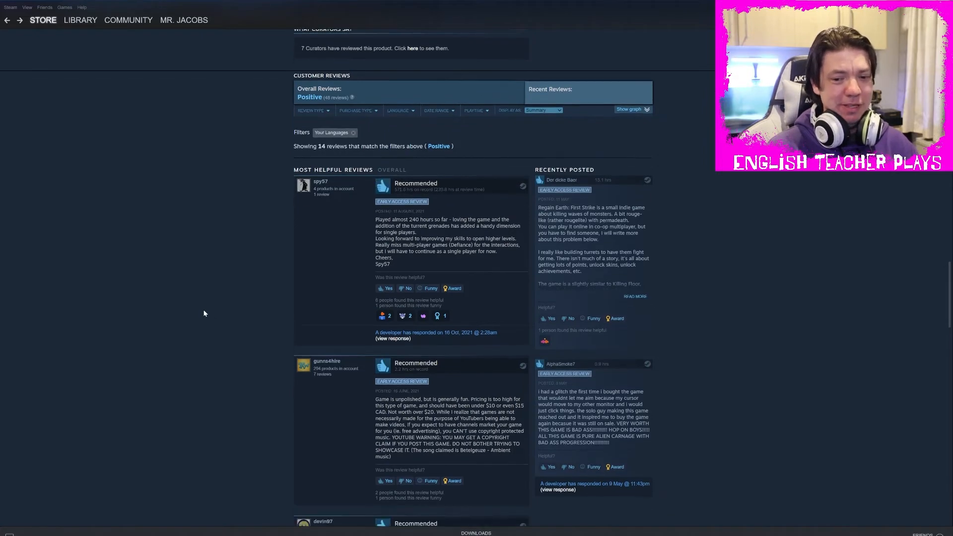
pyautogui.scroll(-3)
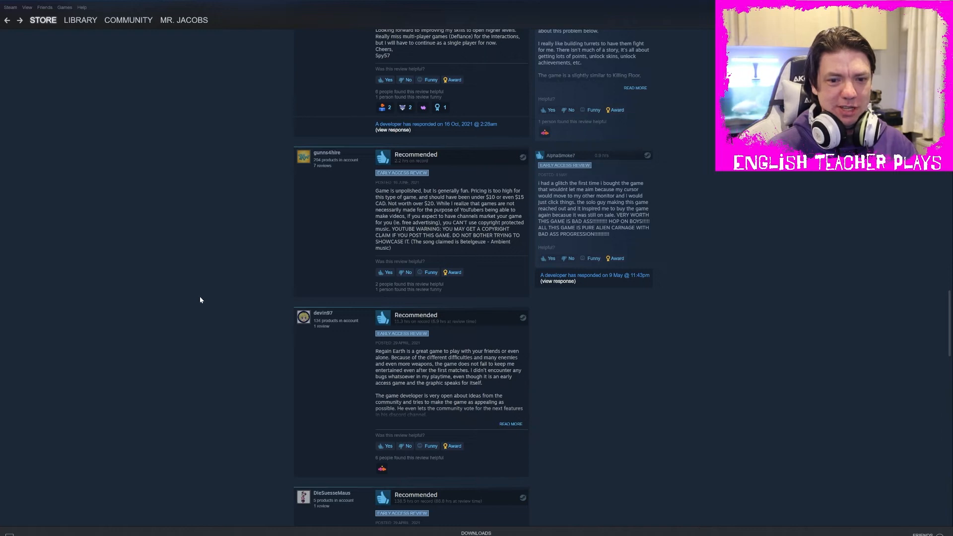
pyautogui.scroll(-3)
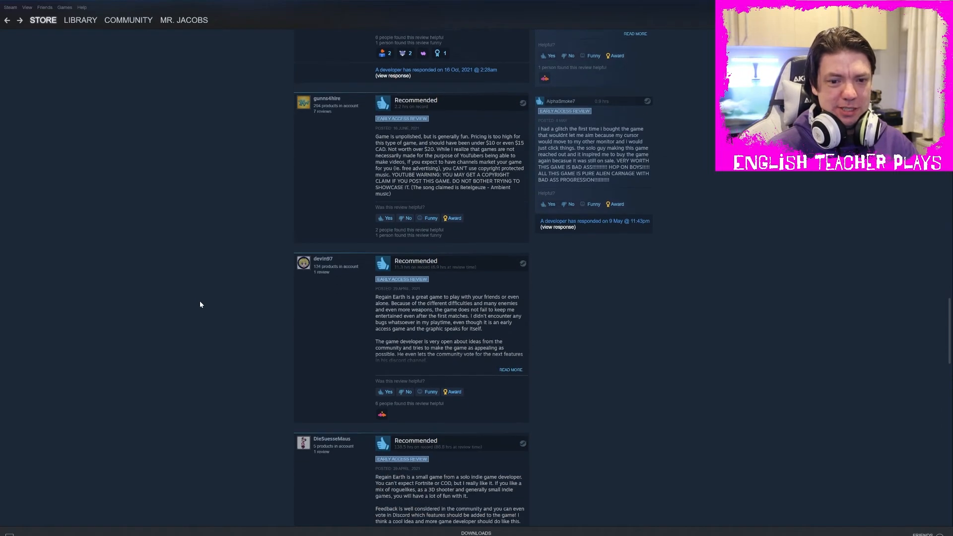
pyautogui.scroll(-3)
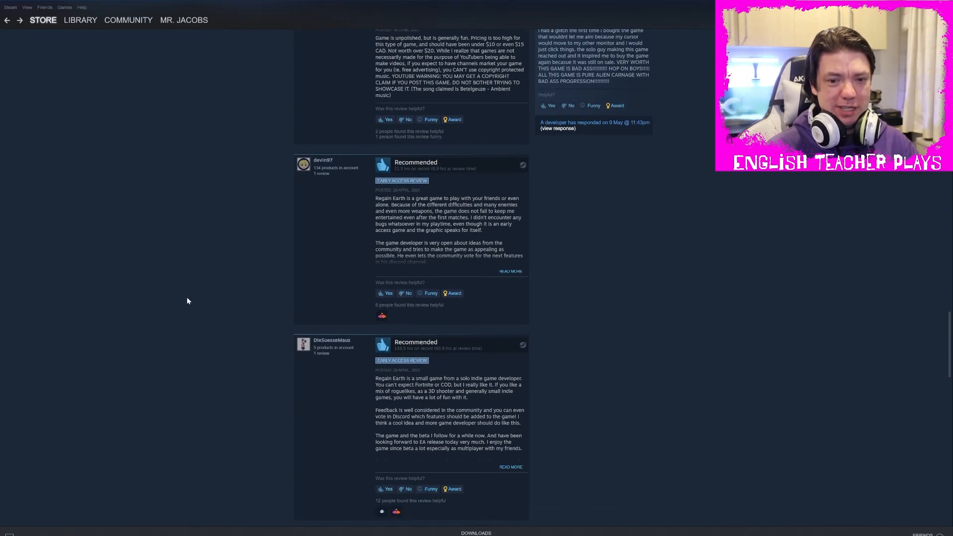
pyautogui.moveTo(190, 289)
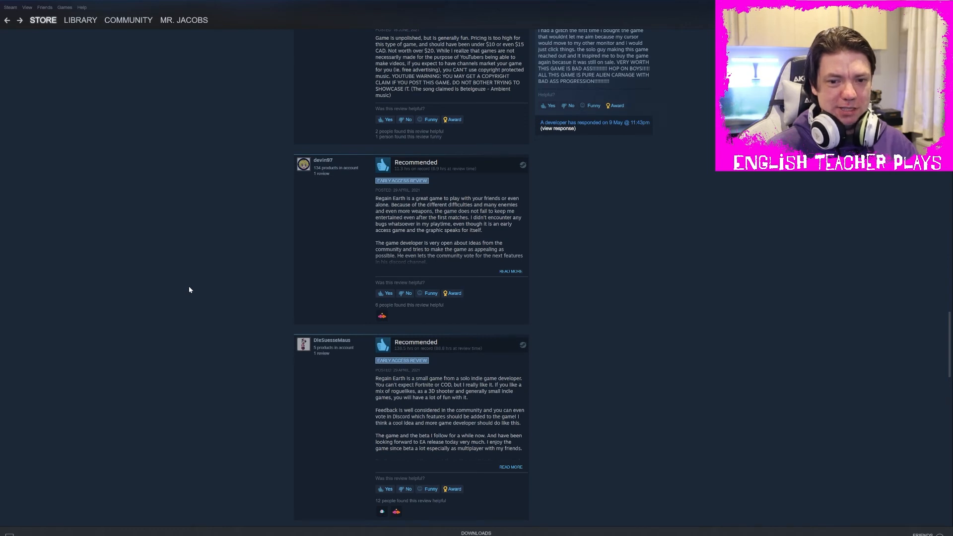
pyautogui.moveTo(586, 265)
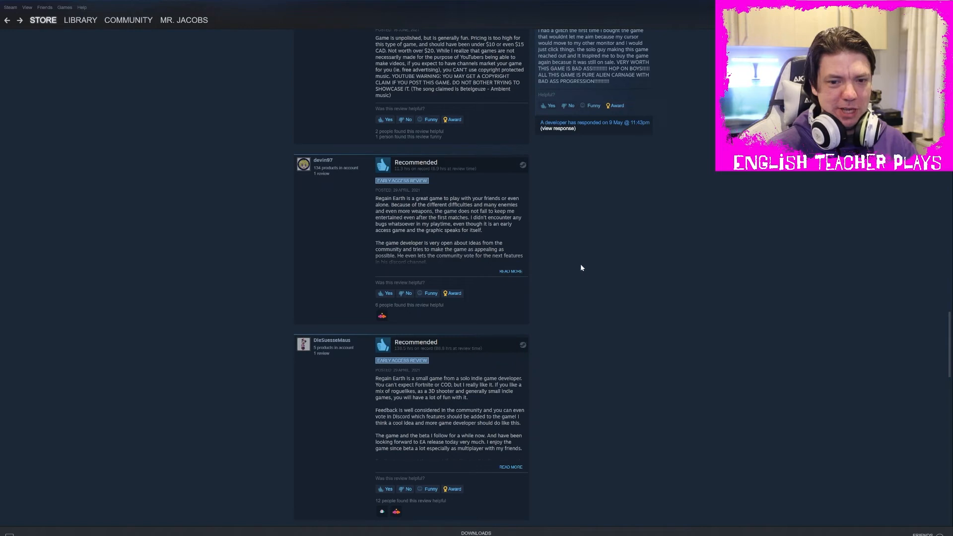
pyautogui.moveTo(534, 277)
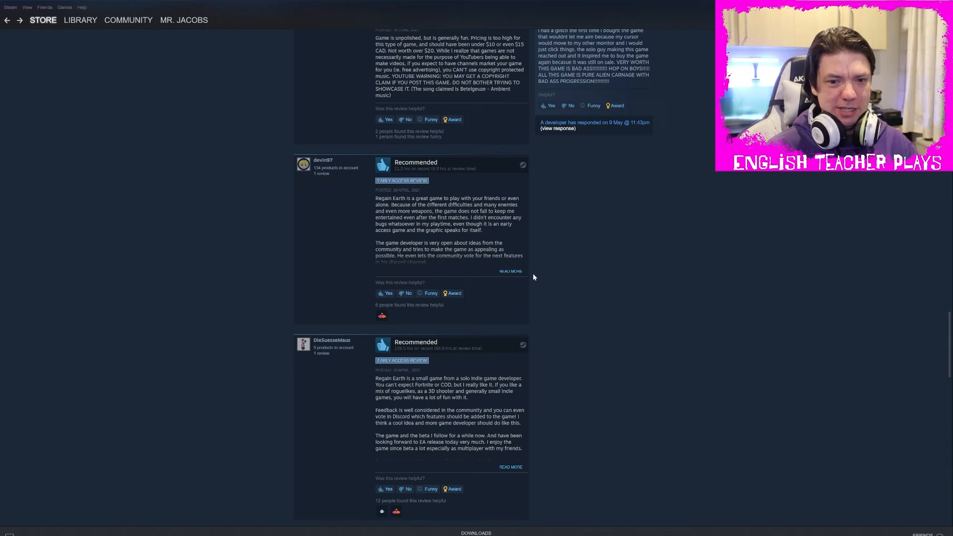
pyautogui.moveTo(524, 277)
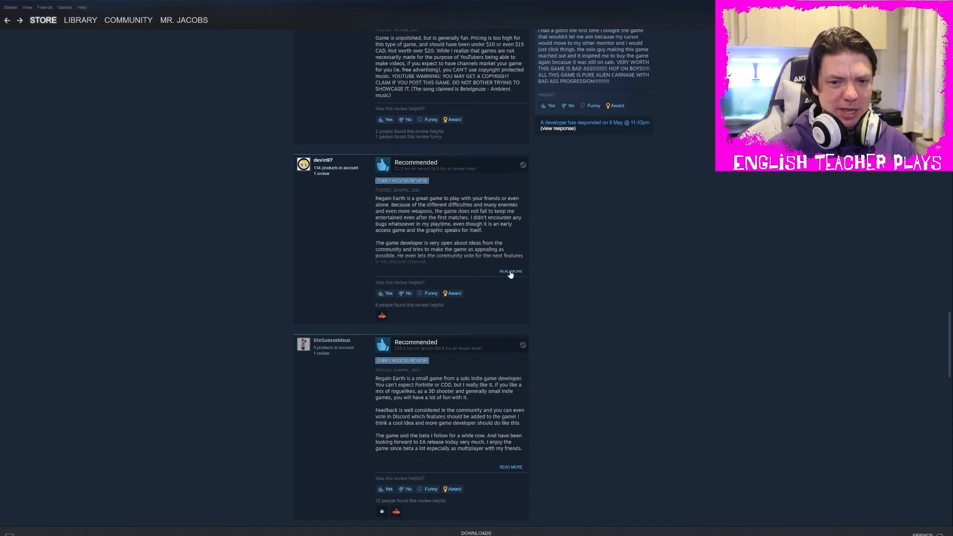
pyautogui.click(510, 271)
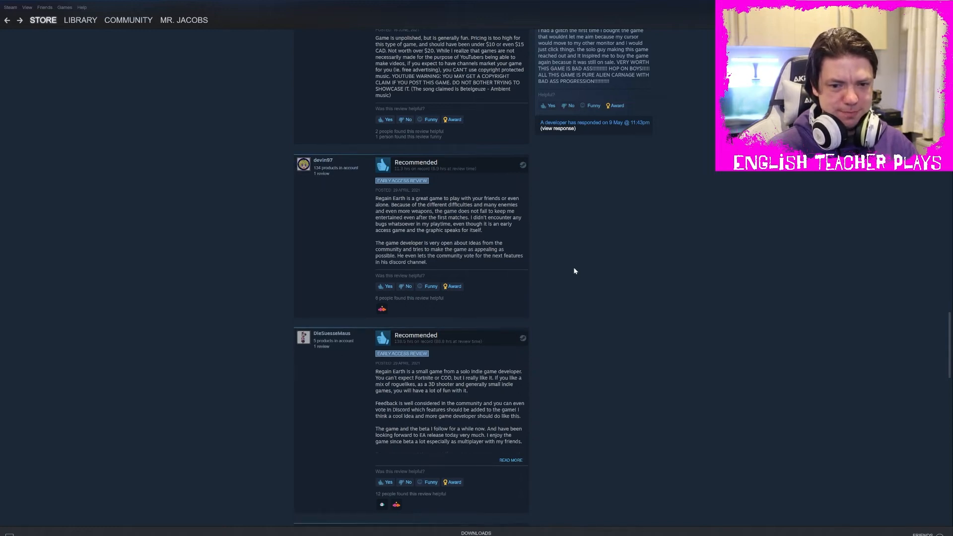
pyautogui.moveTo(308, 226)
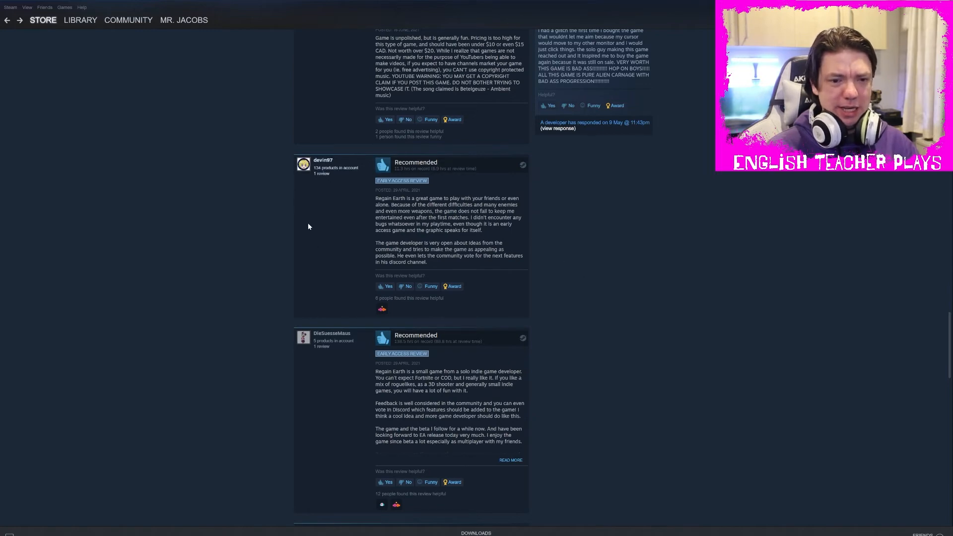
# Scroll to the last Not Recommended review and the Browse all 66 reviews link
pyautogui.scroll(-3)
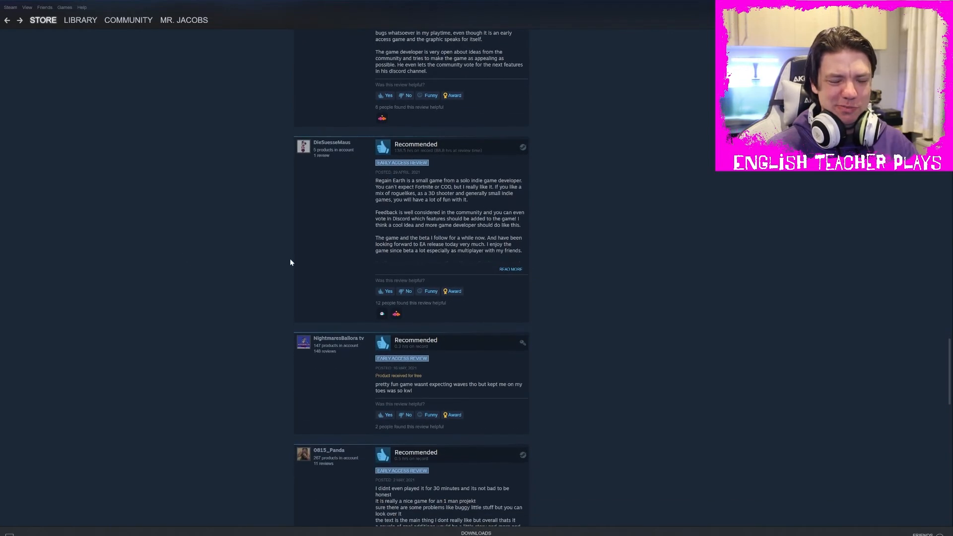
pyautogui.scroll(-3)
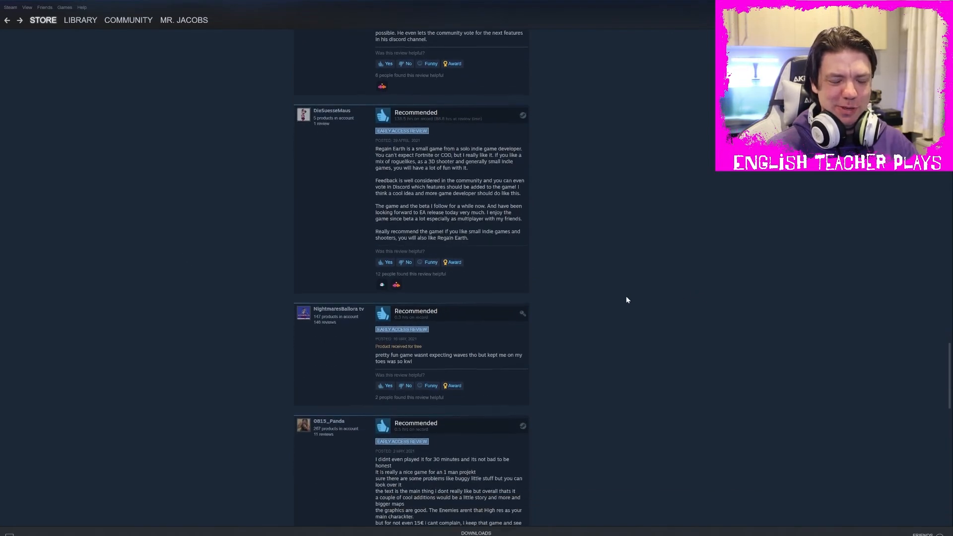
pyautogui.scroll(-3)
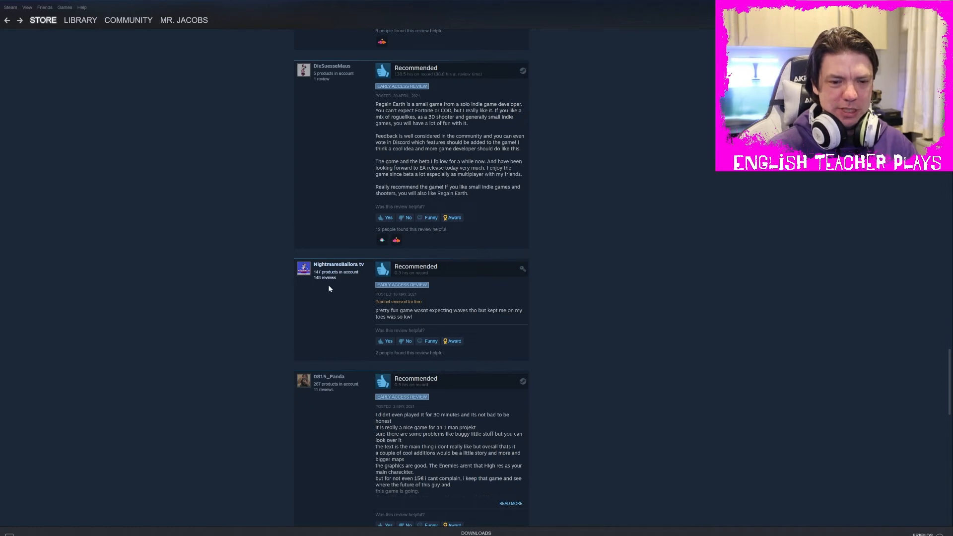
pyautogui.scroll(-3)
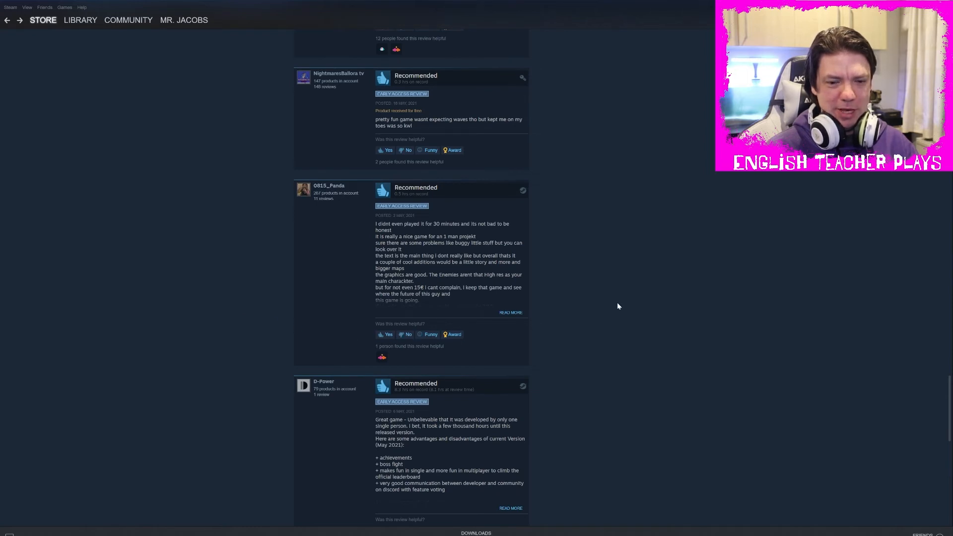
pyautogui.moveTo(567, 303)
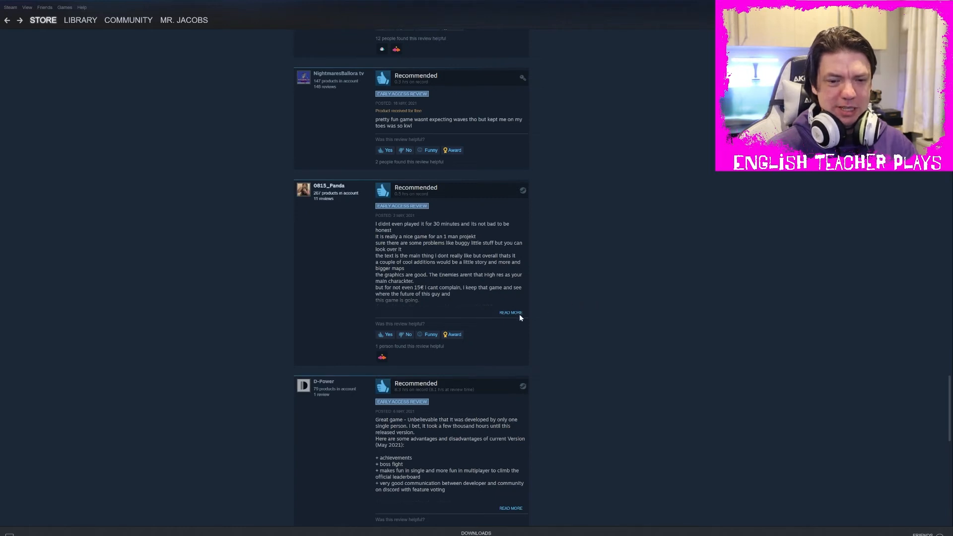
pyautogui.moveTo(545, 306)
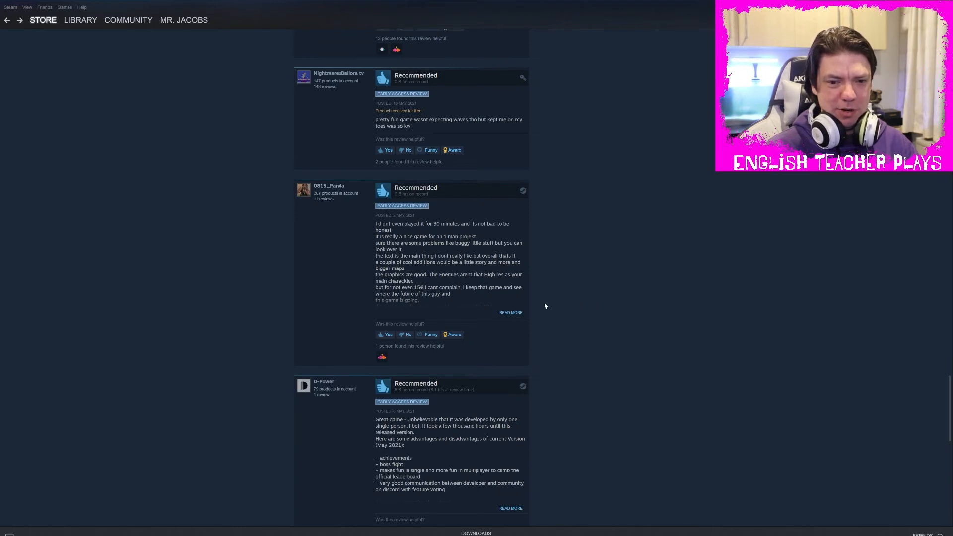
pyautogui.scroll(-3)
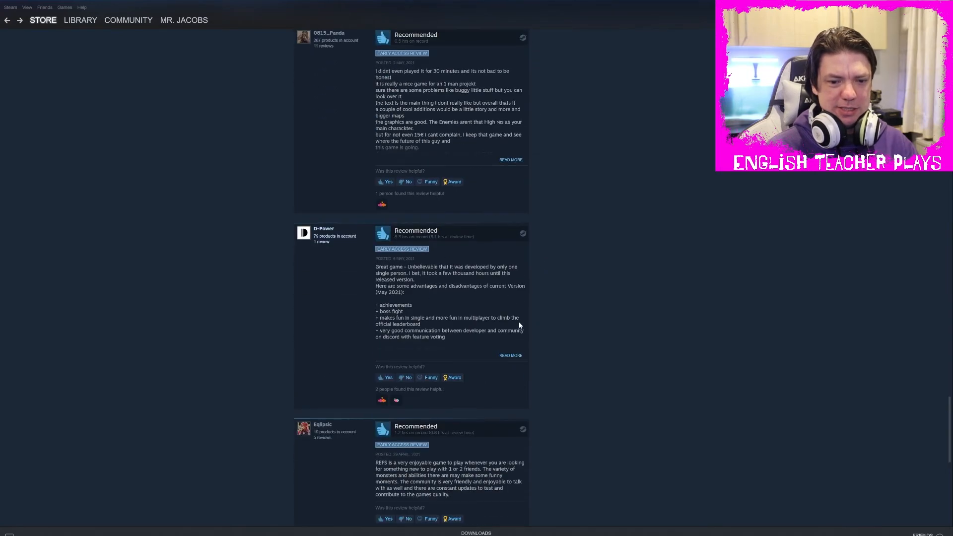
pyautogui.scroll(-3)
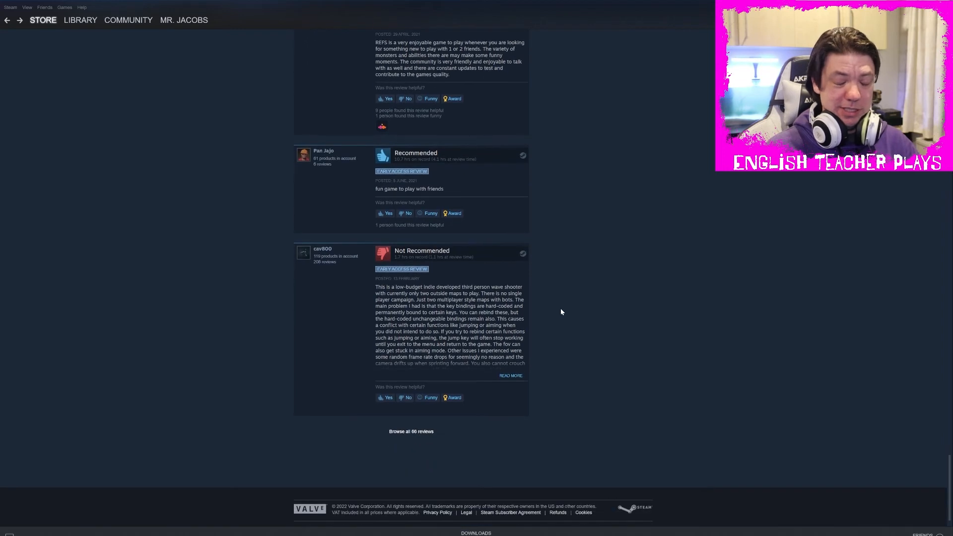
pyautogui.moveTo(571, 297)
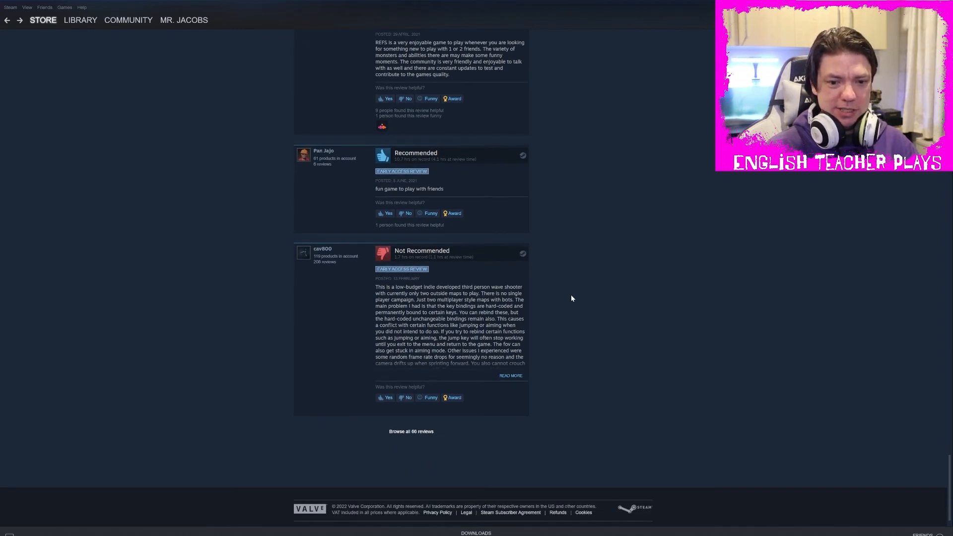
pyautogui.moveTo(537, 364)
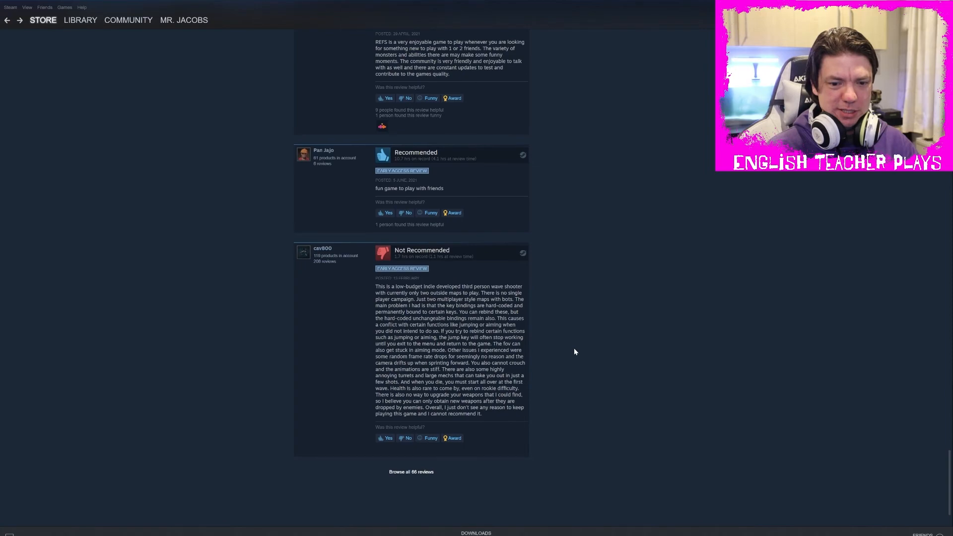
# Adjust the view around the expanded Not Recommended review near the Early Access box
pyautogui.scroll(-3)
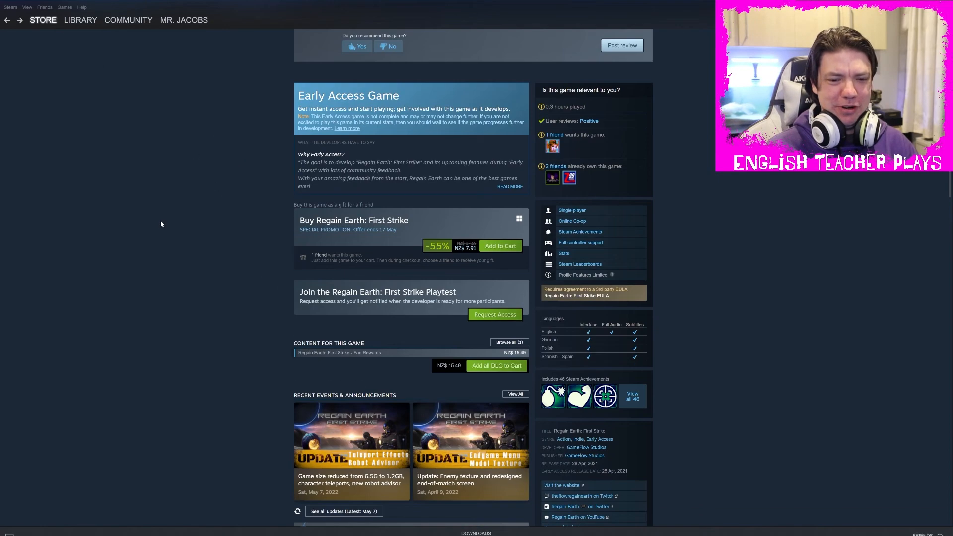
# Return to the page top and play the second gameplay video in the media player
pyautogui.scroll(-3)
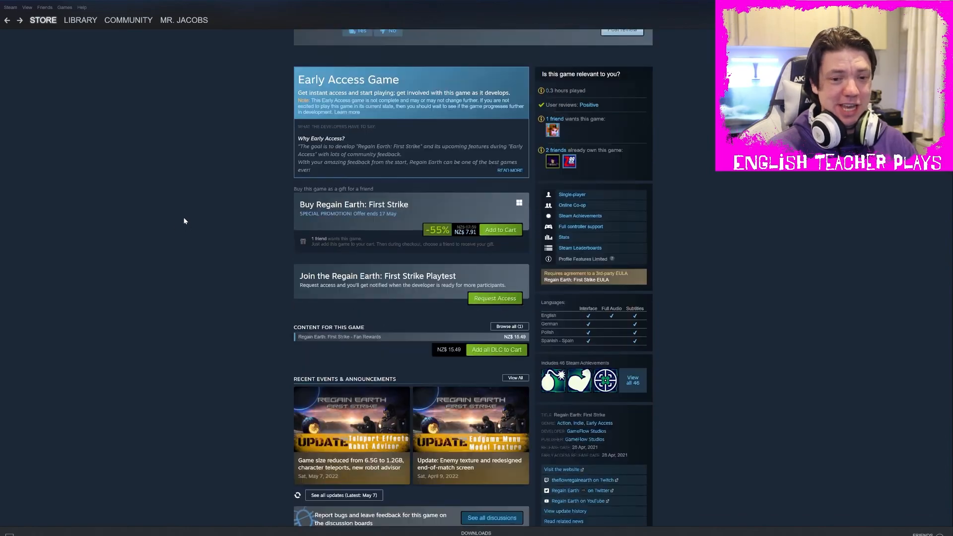
pyautogui.scroll(3)
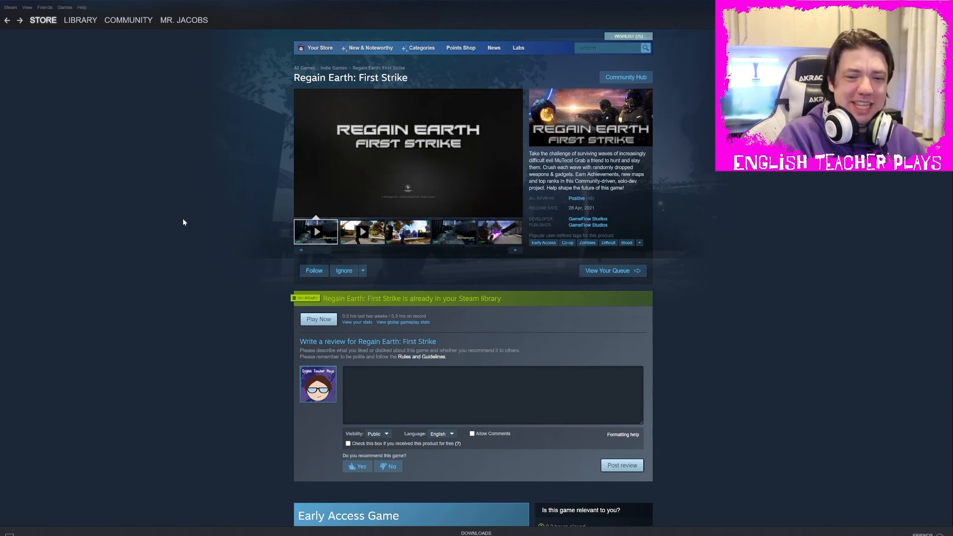
pyautogui.click(361, 231)
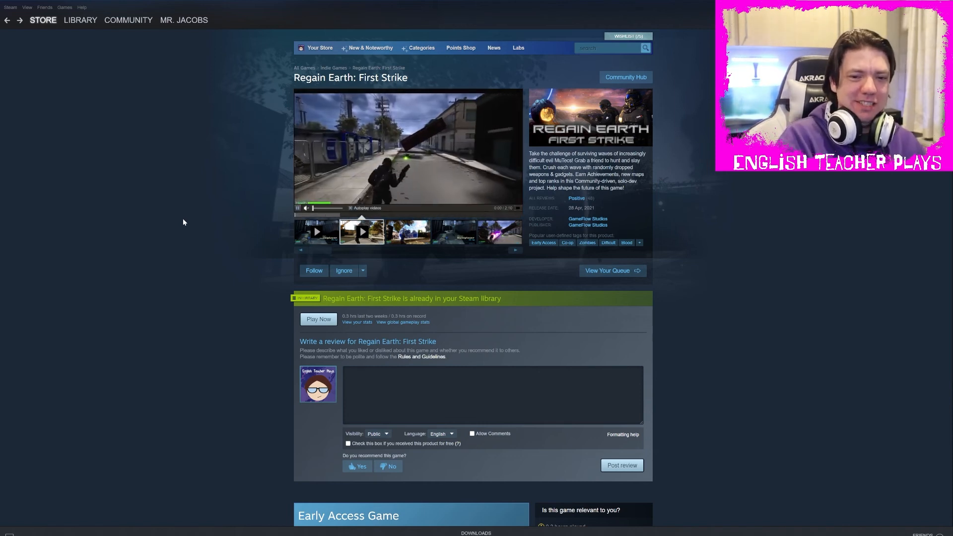